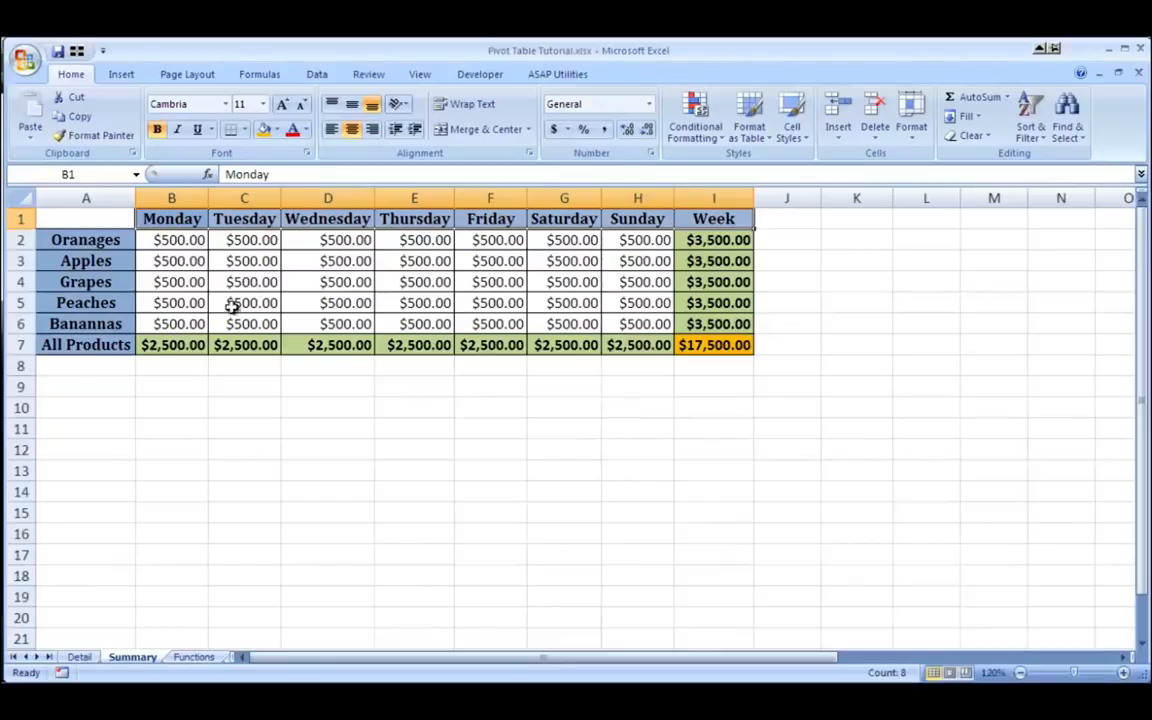
- Show the Detail sheet and select the first several product names in column A
left_click(80, 656)
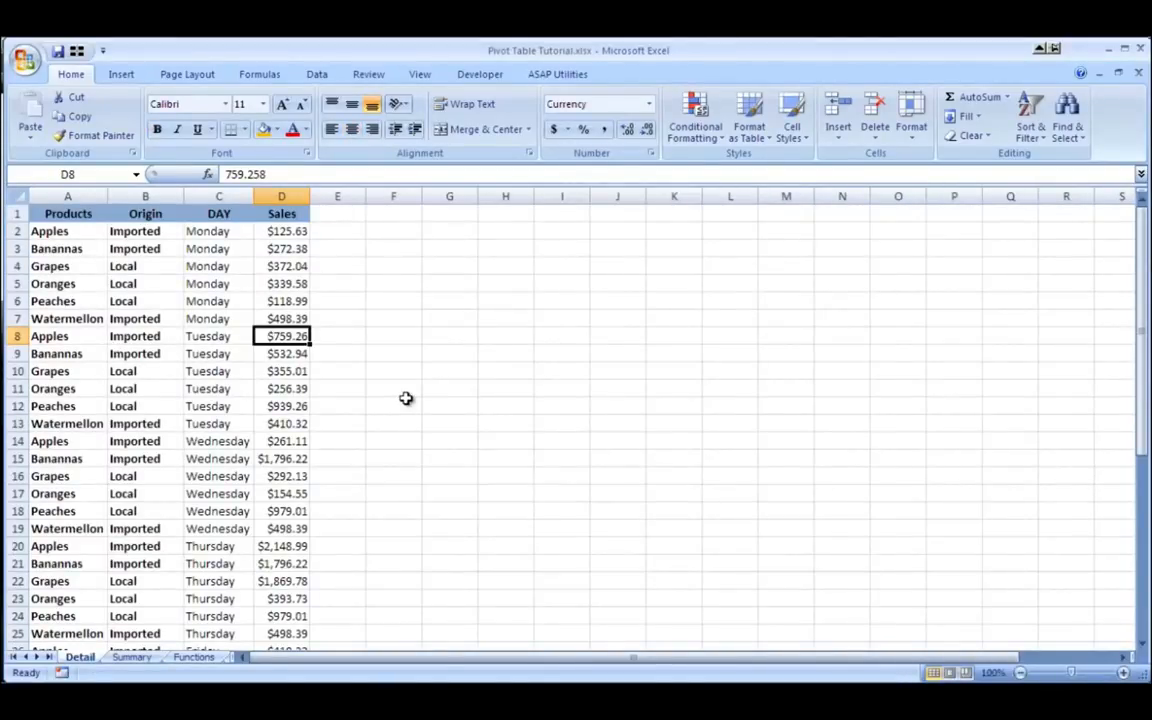
left_click(48, 232)
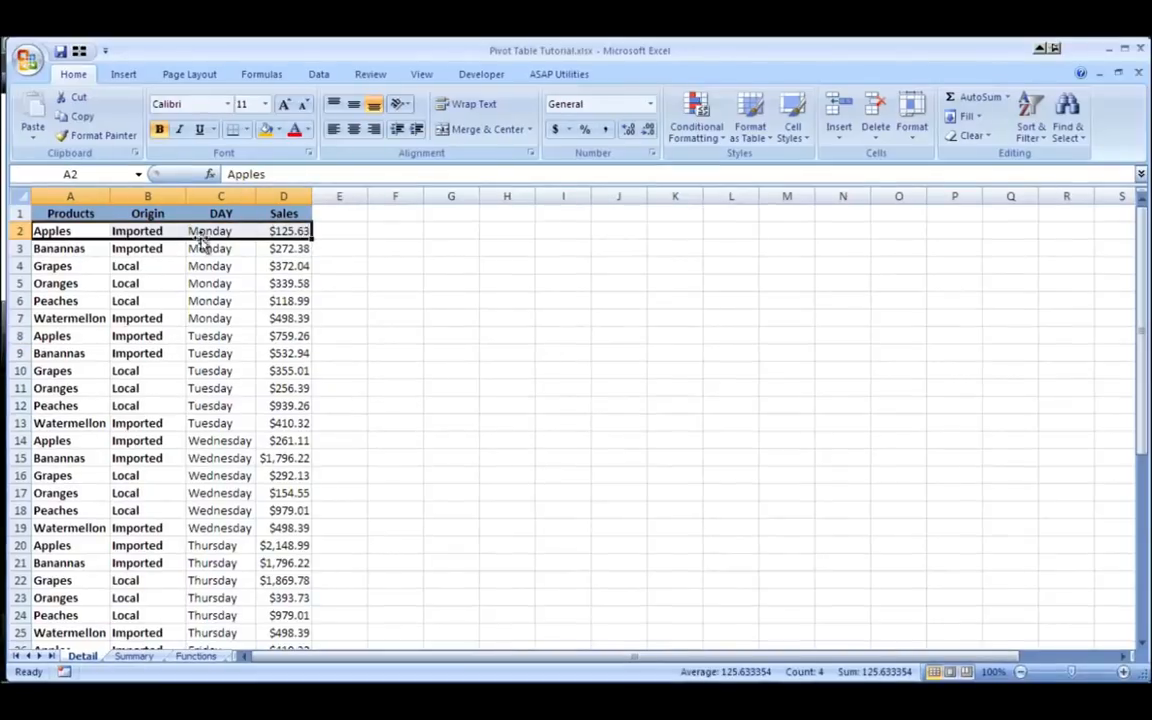
left_click(70, 232)
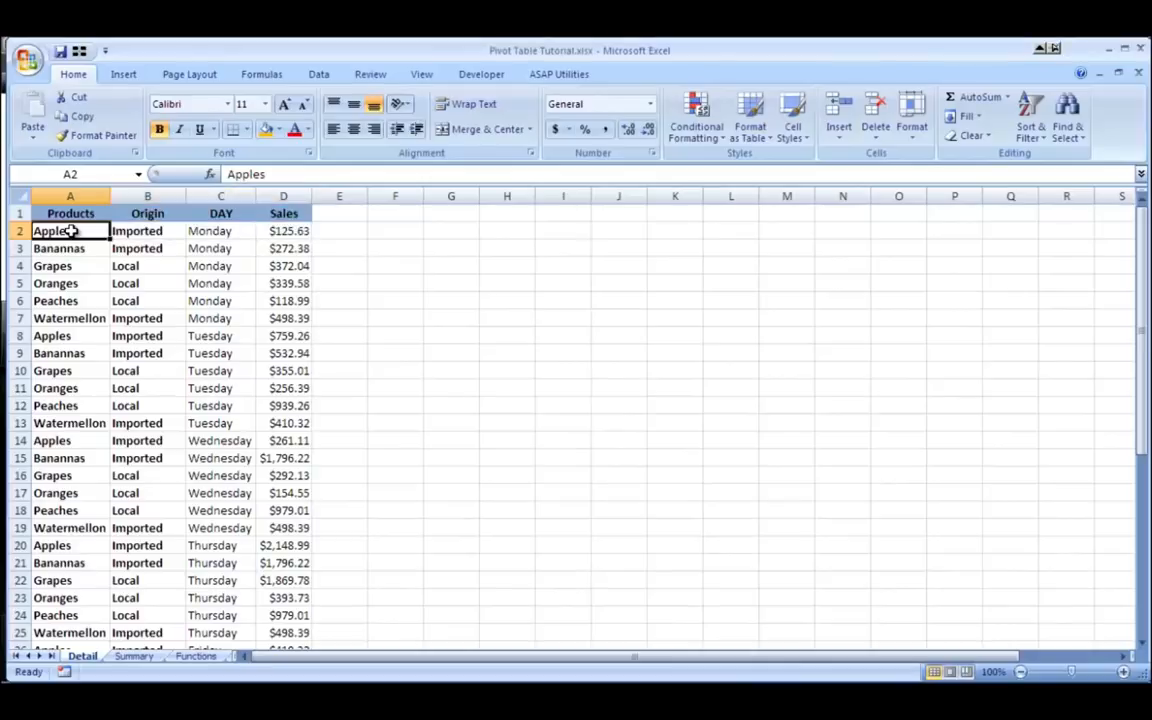
left_click_drag(70, 232, 70, 336)
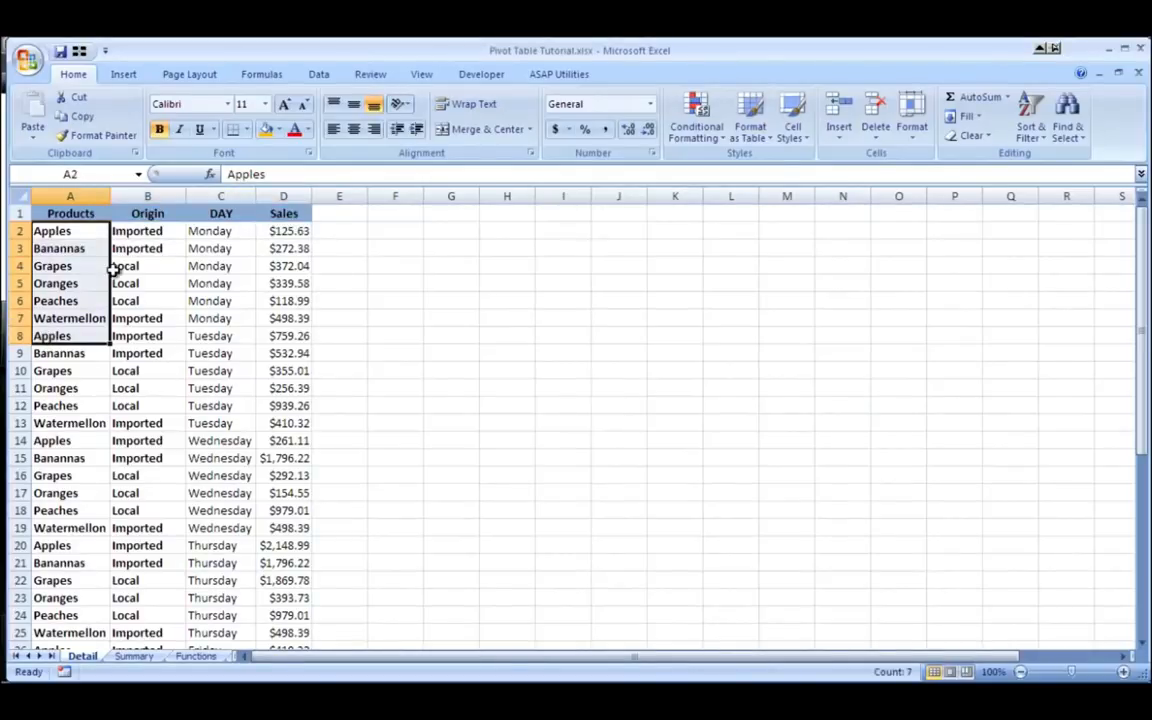
mouse_move(144, 232)
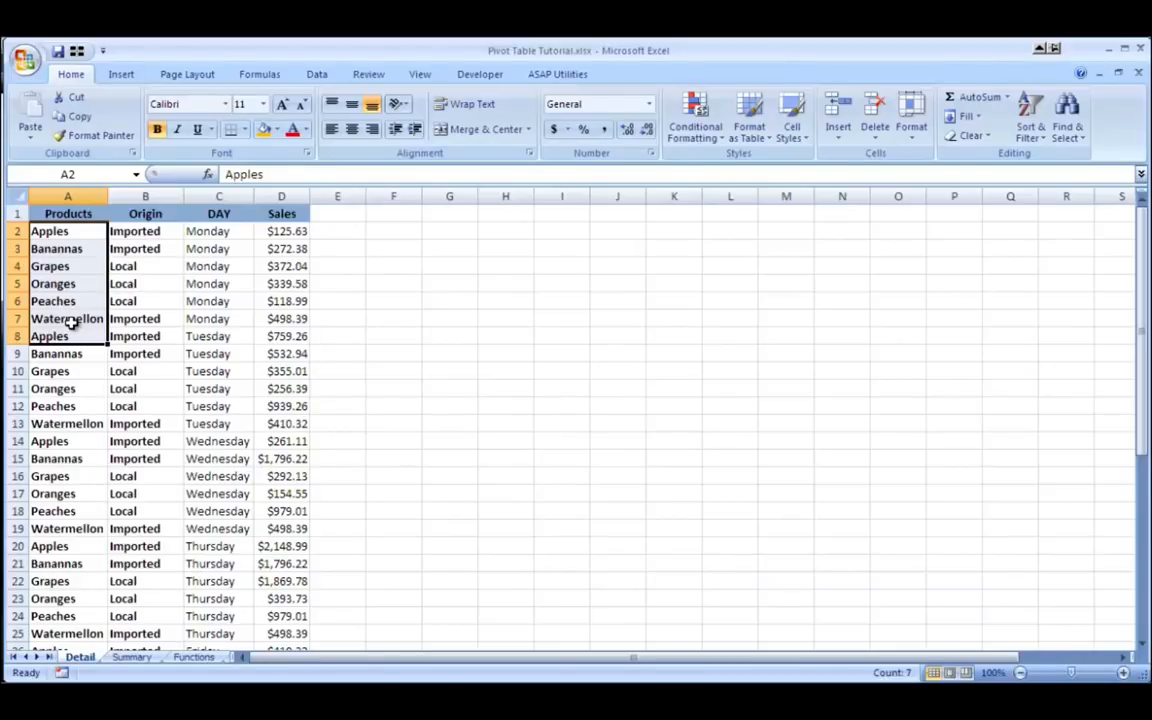
- Start a PivotTable from the Detail sales data beginning at Products
left_click(70, 212)
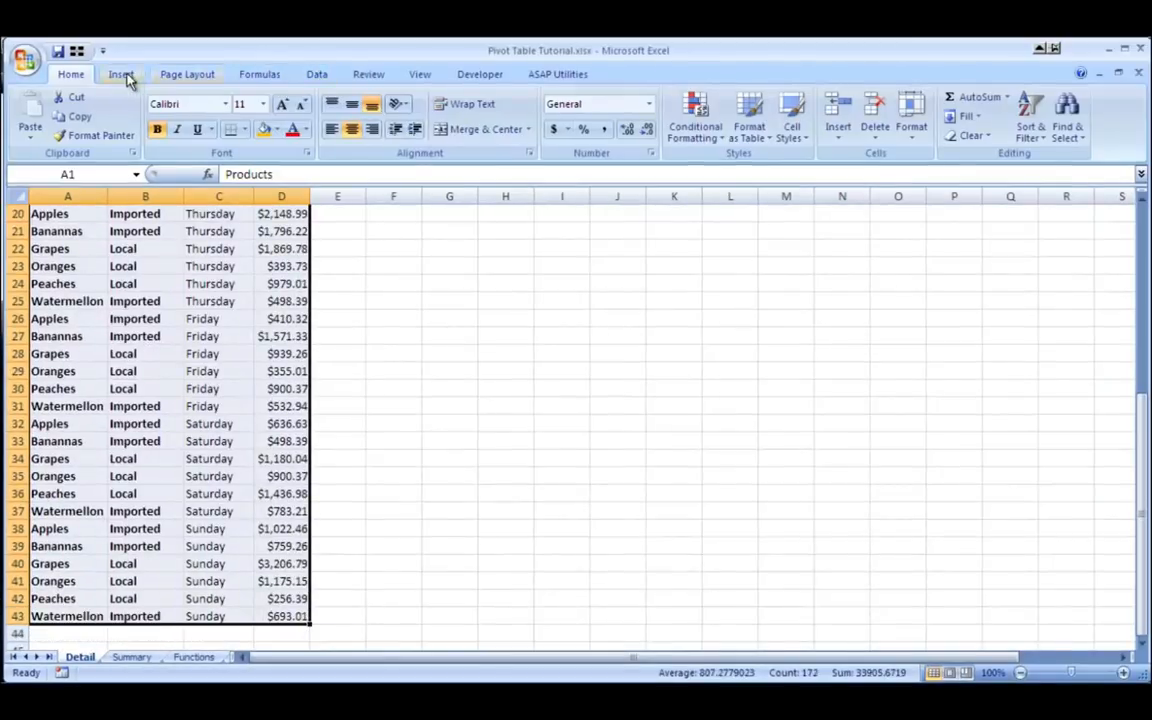
left_click(120, 72)
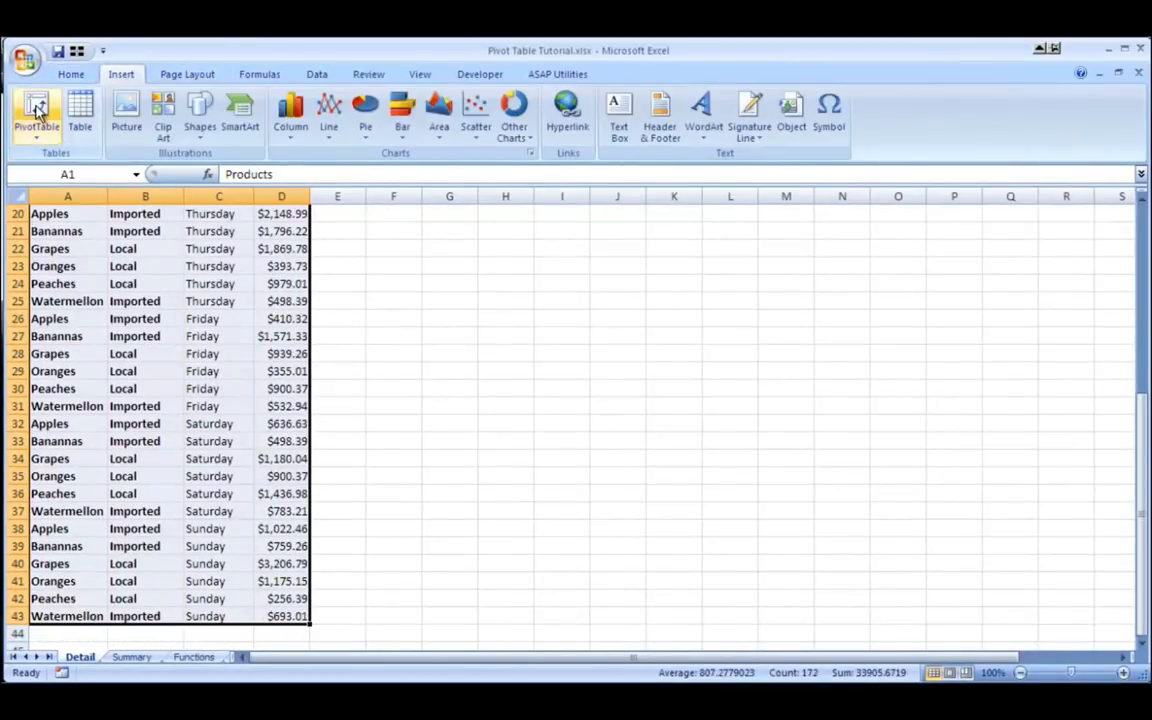
left_click(36, 112)
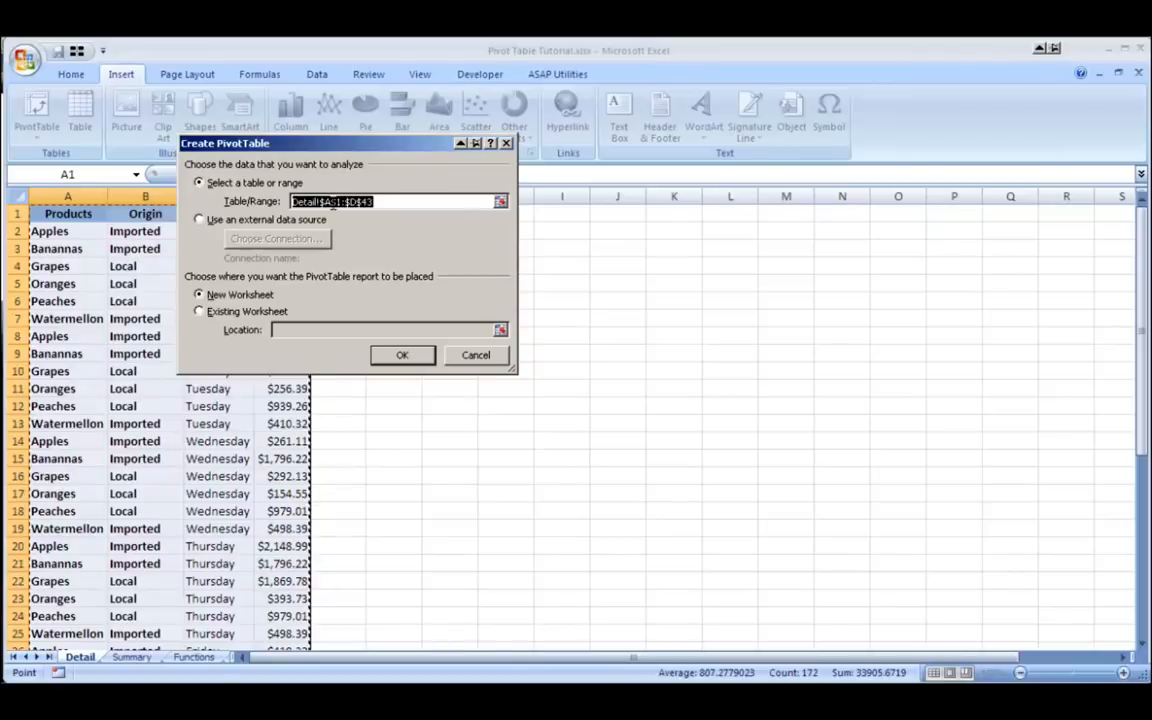
mouse_move(304, 258)
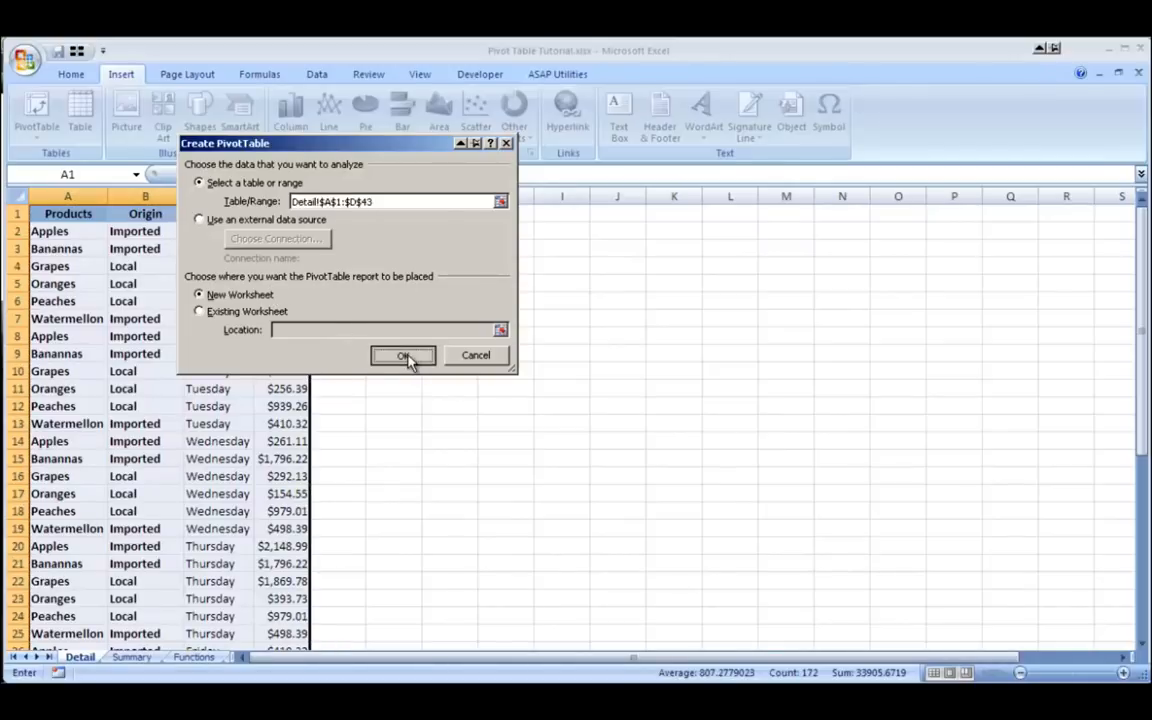
- Confirm creating the pivot table on a new worksheet
left_click(404, 356)
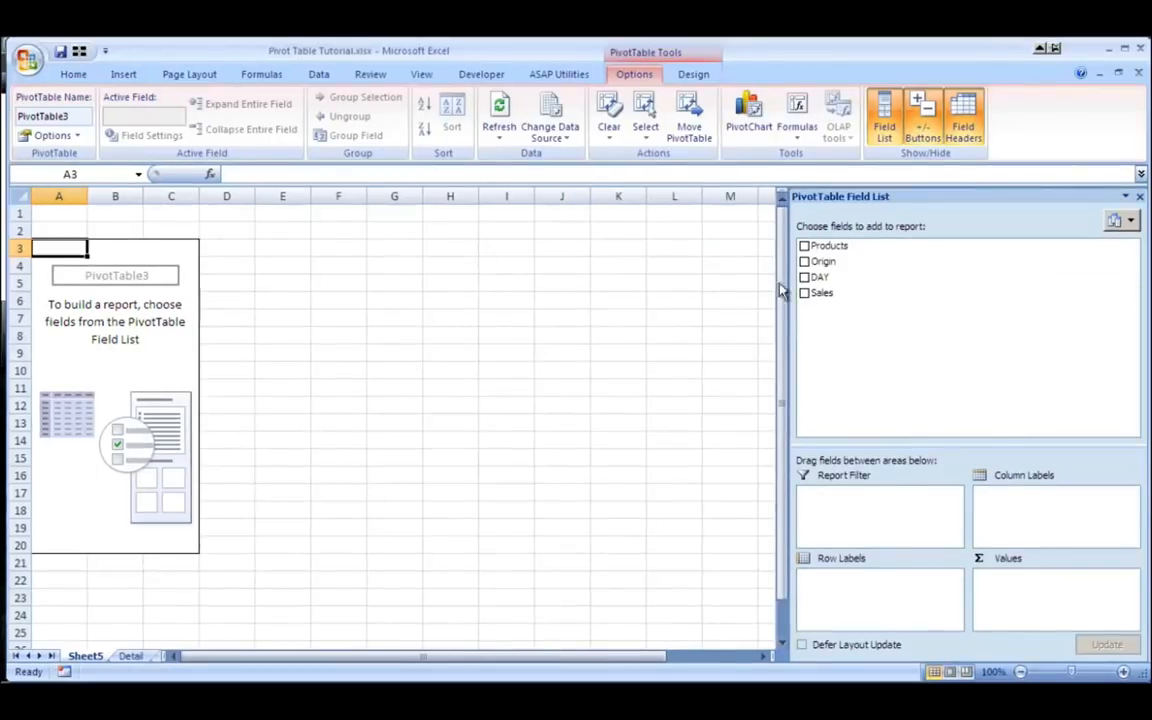
mouse_move(828, 246)
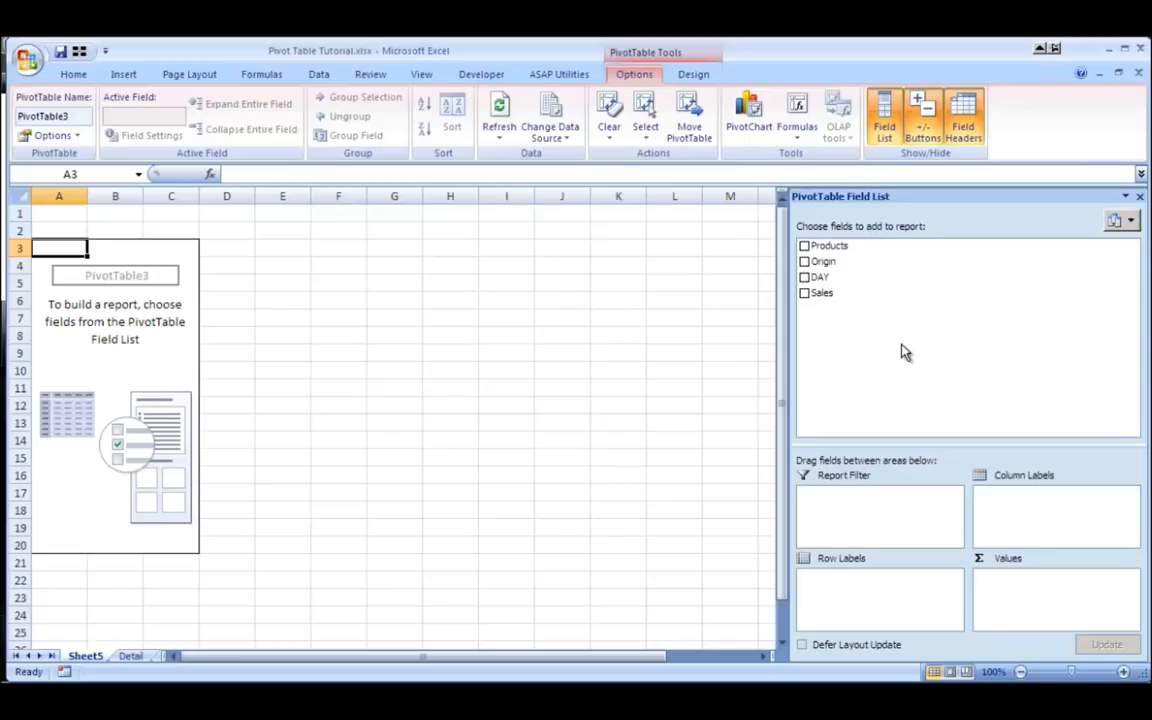
mouse_move(896, 596)
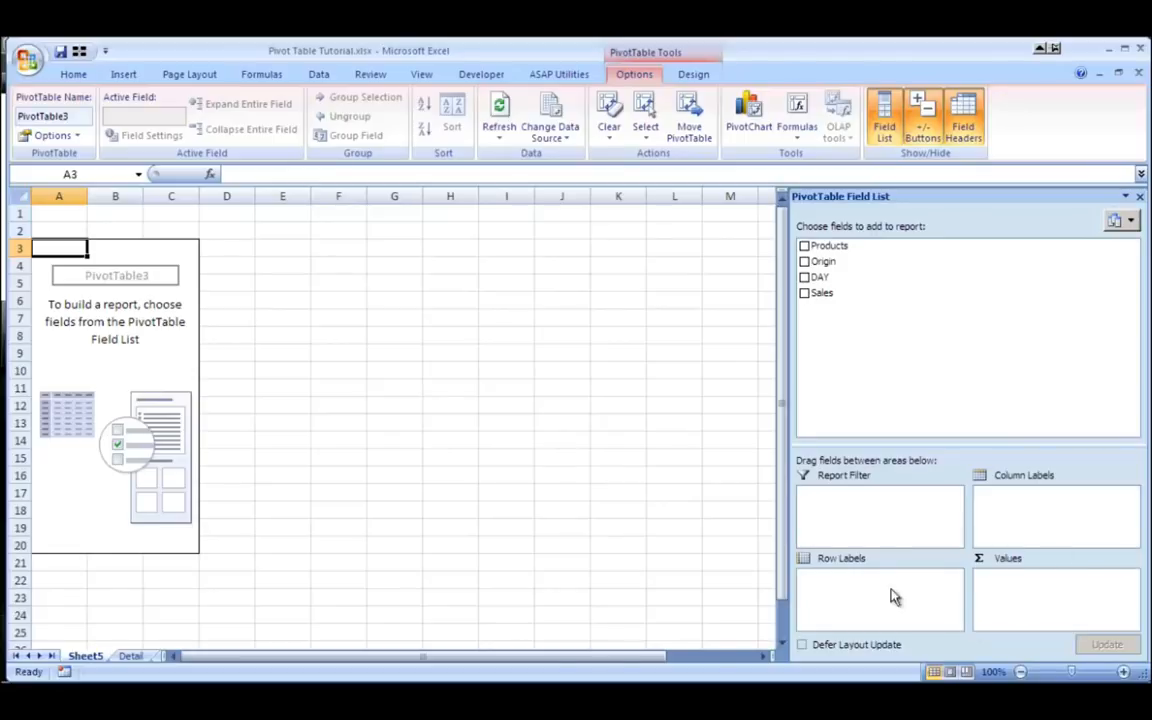
mouse_move(844, 598)
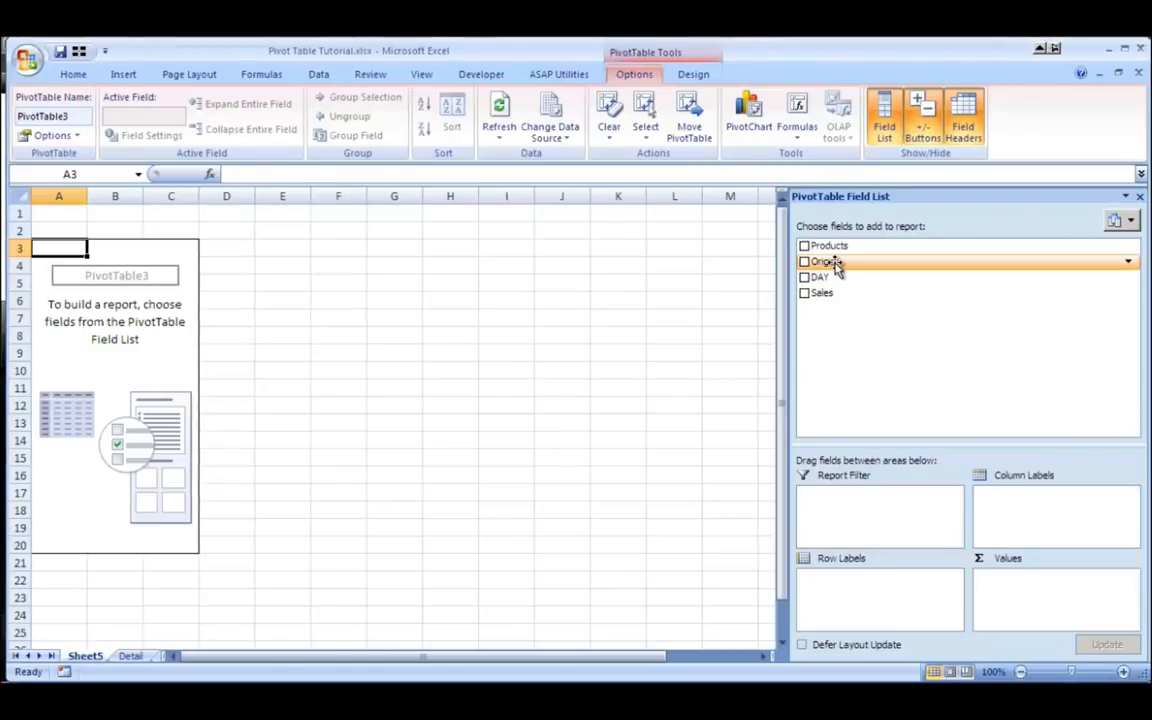
- Add Products as rows, DAY as columns and Sum of Sales as values
left_click(804, 244)
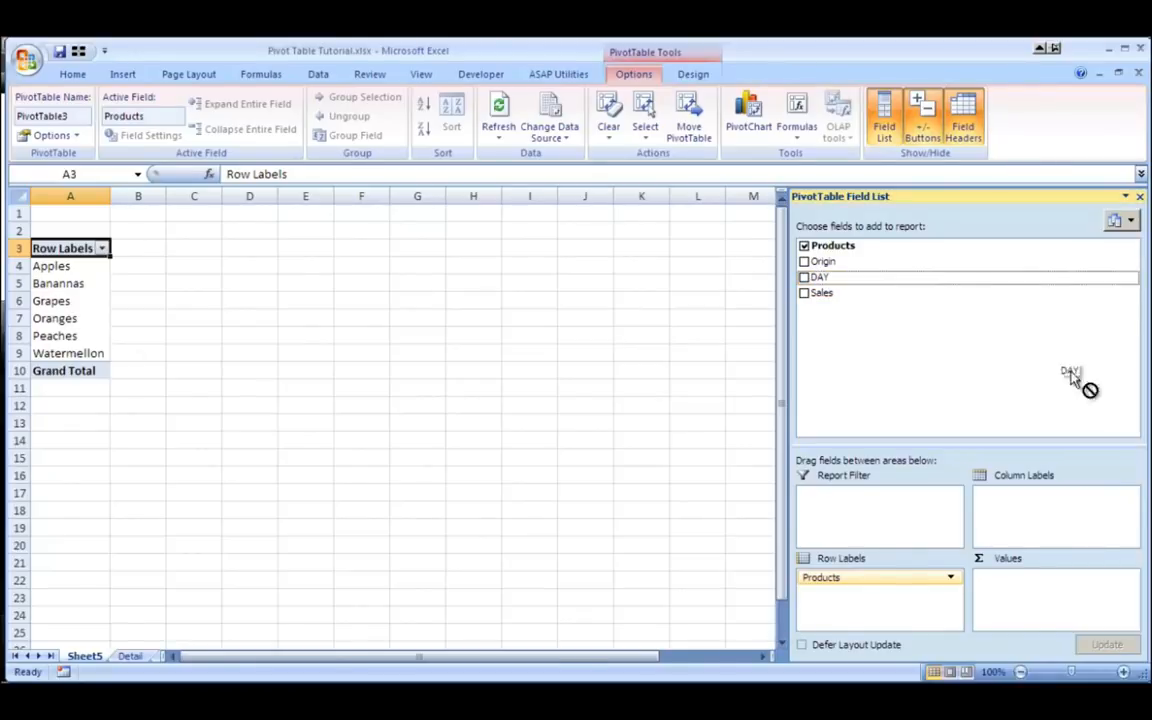
left_click(804, 276)
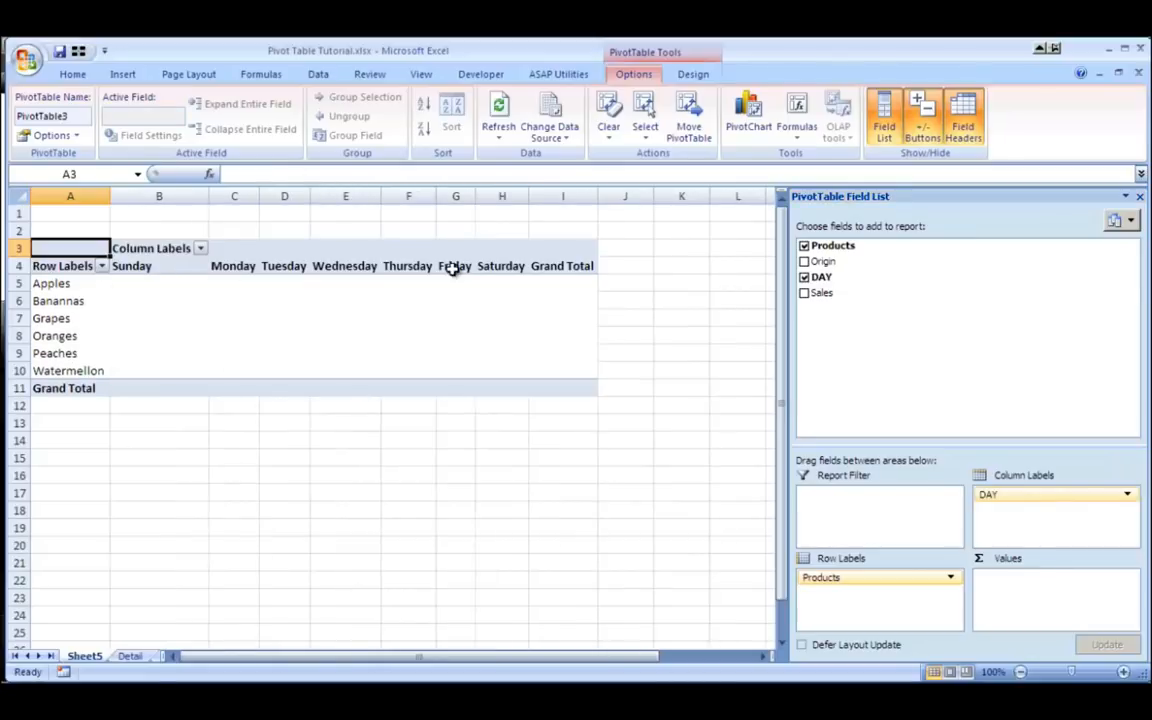
mouse_move(788, 296)
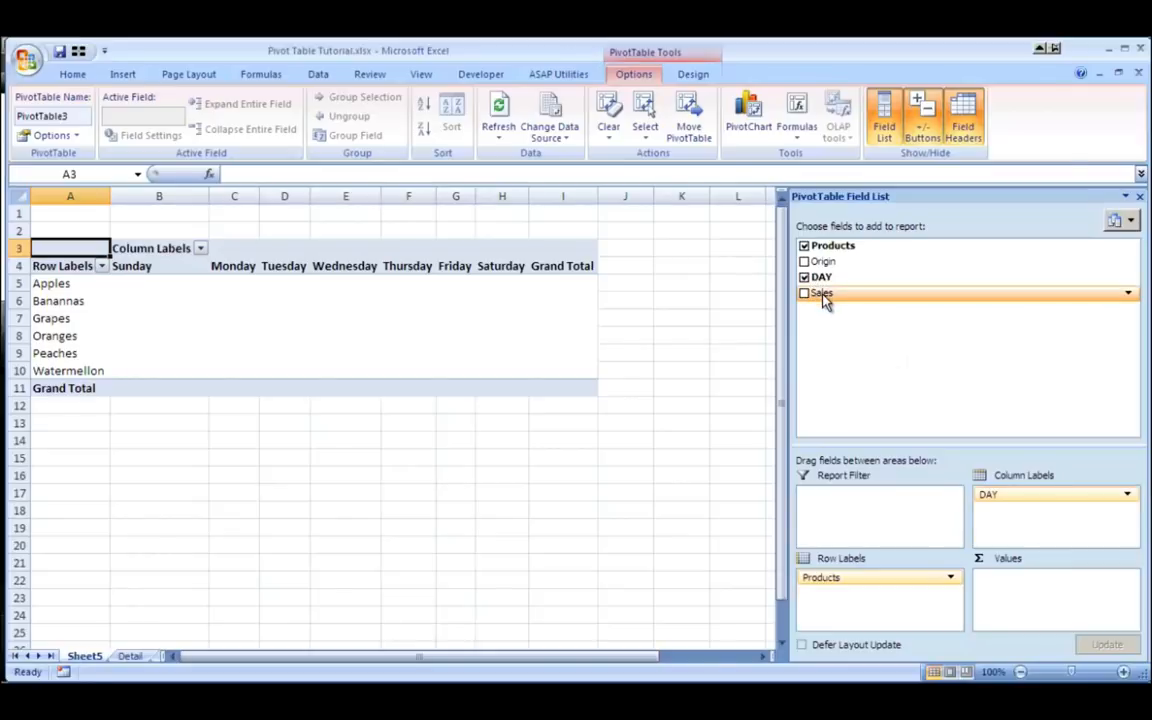
left_click(804, 292)
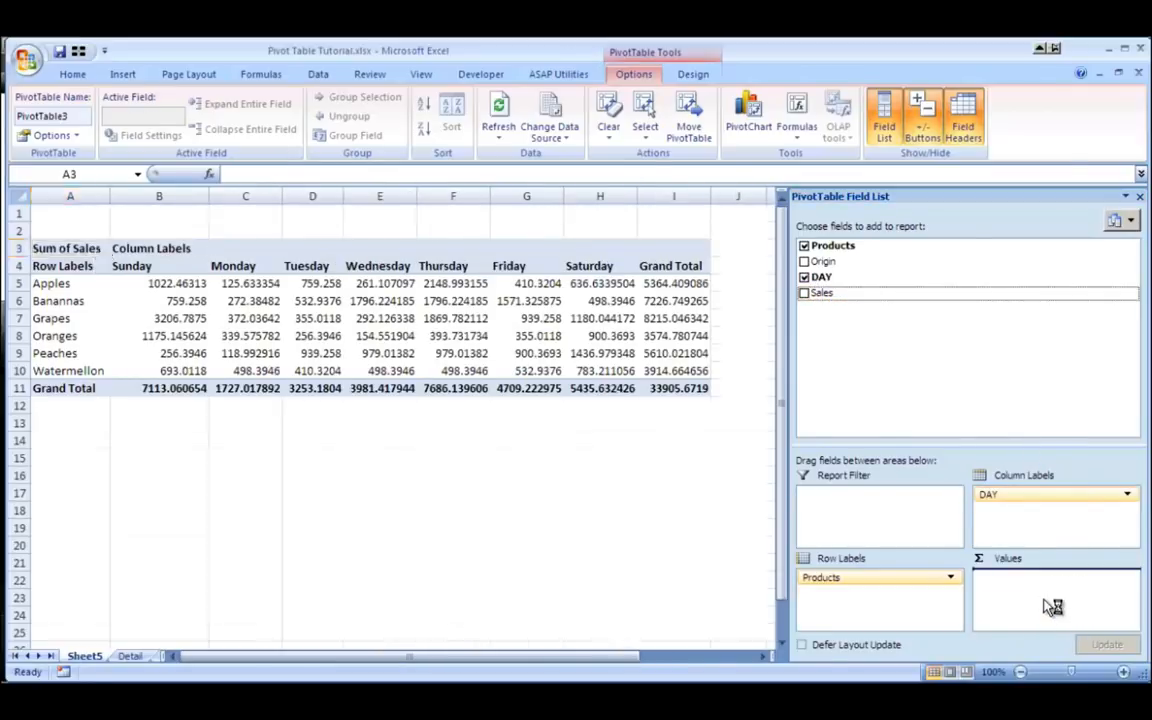
left_click(1128, 578)
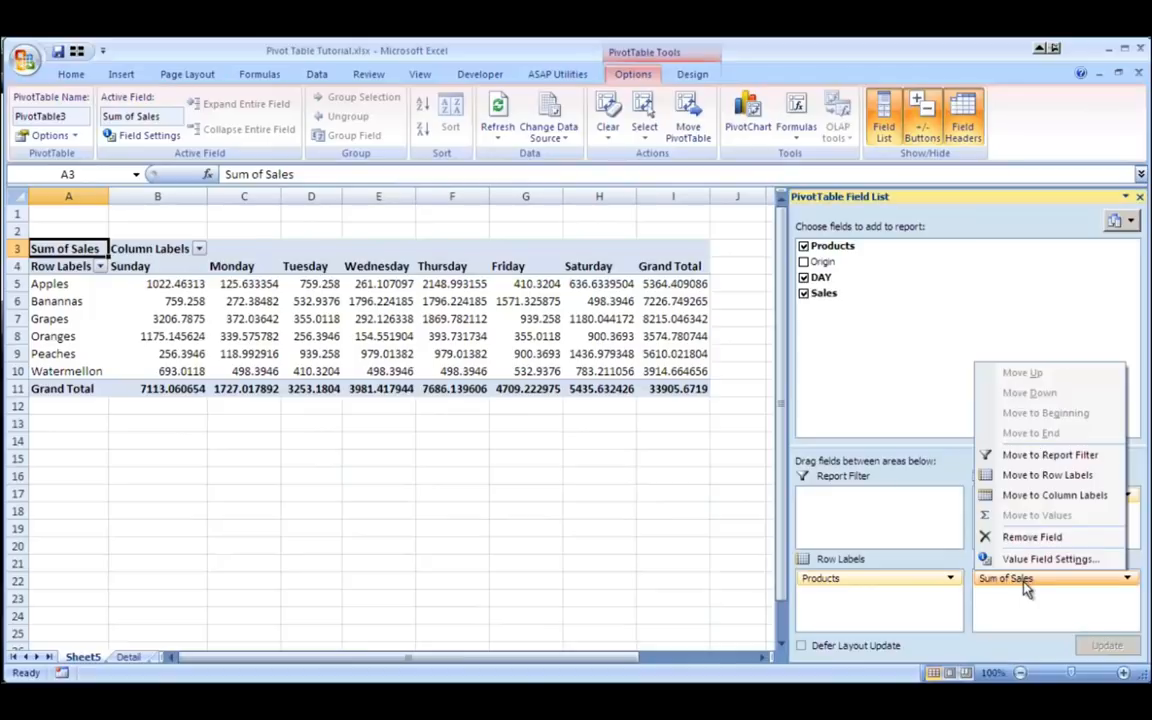
- Keep Sum of Sales and format its values as currency with two decimals
left_click(1050, 560)
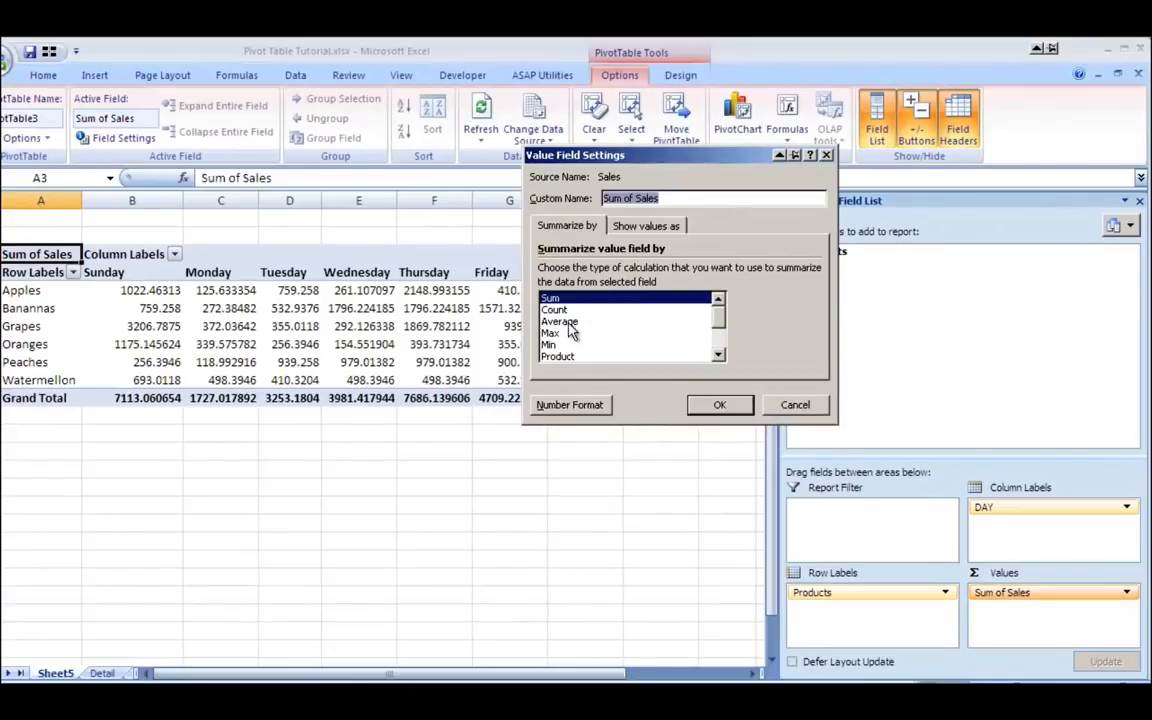
left_click(556, 308)
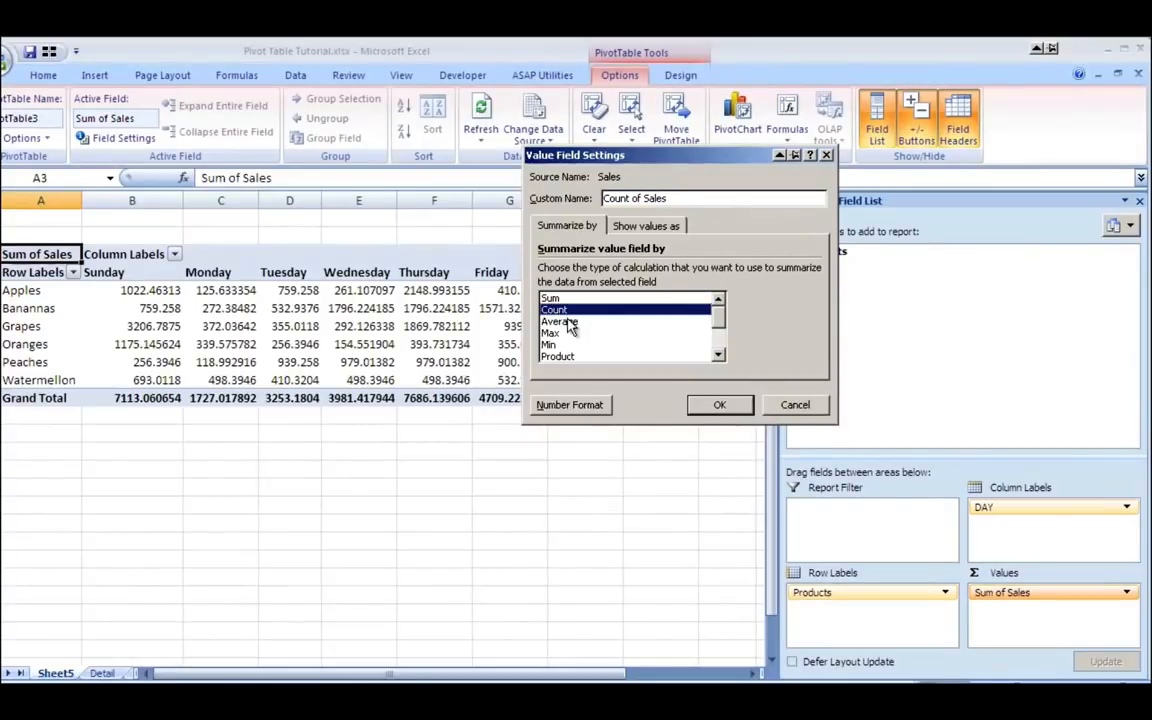
left_click(552, 298)
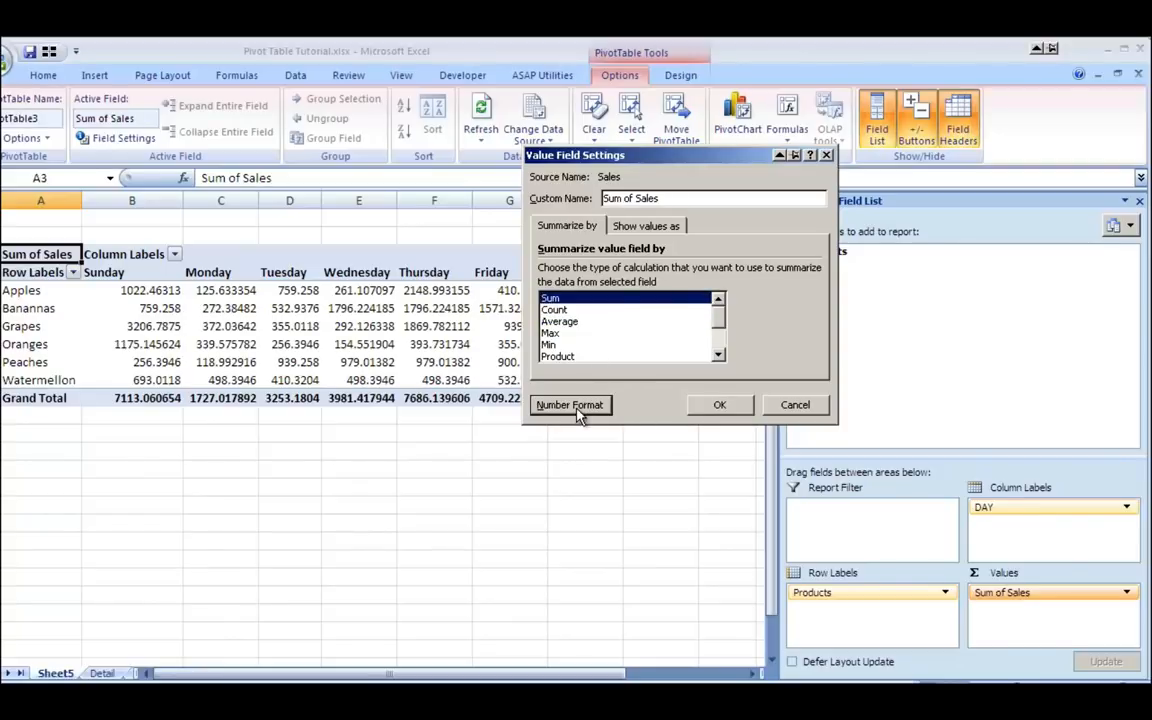
left_click(568, 404)
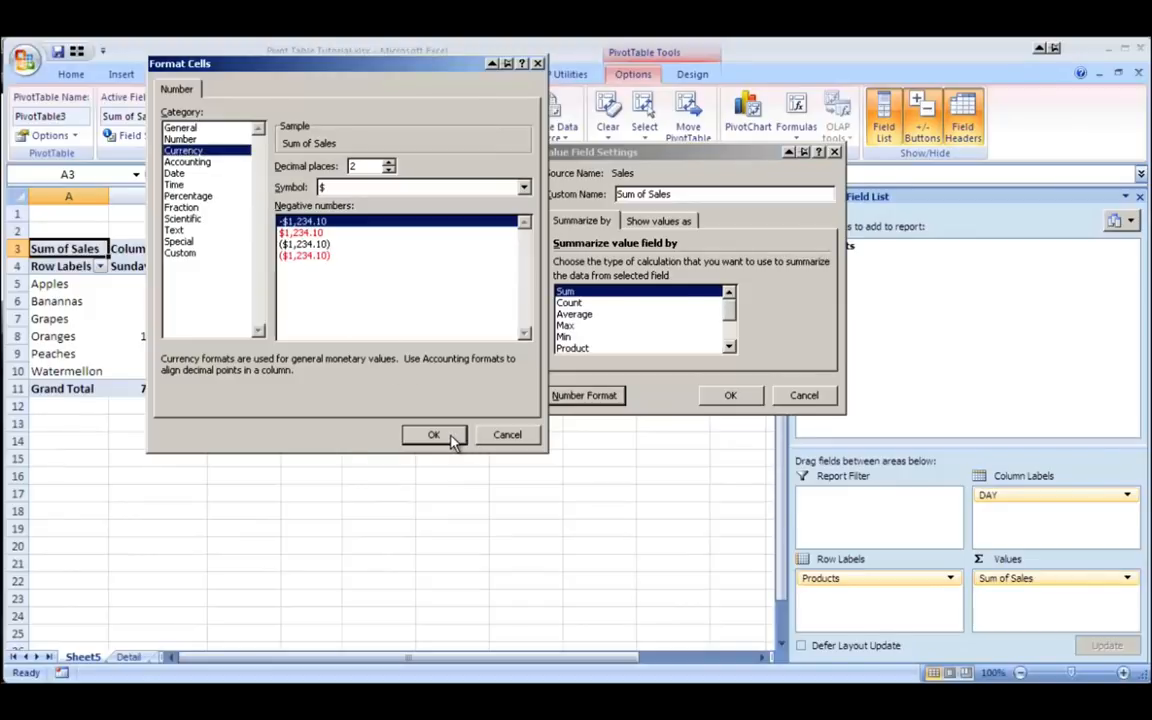
left_click(432, 434)
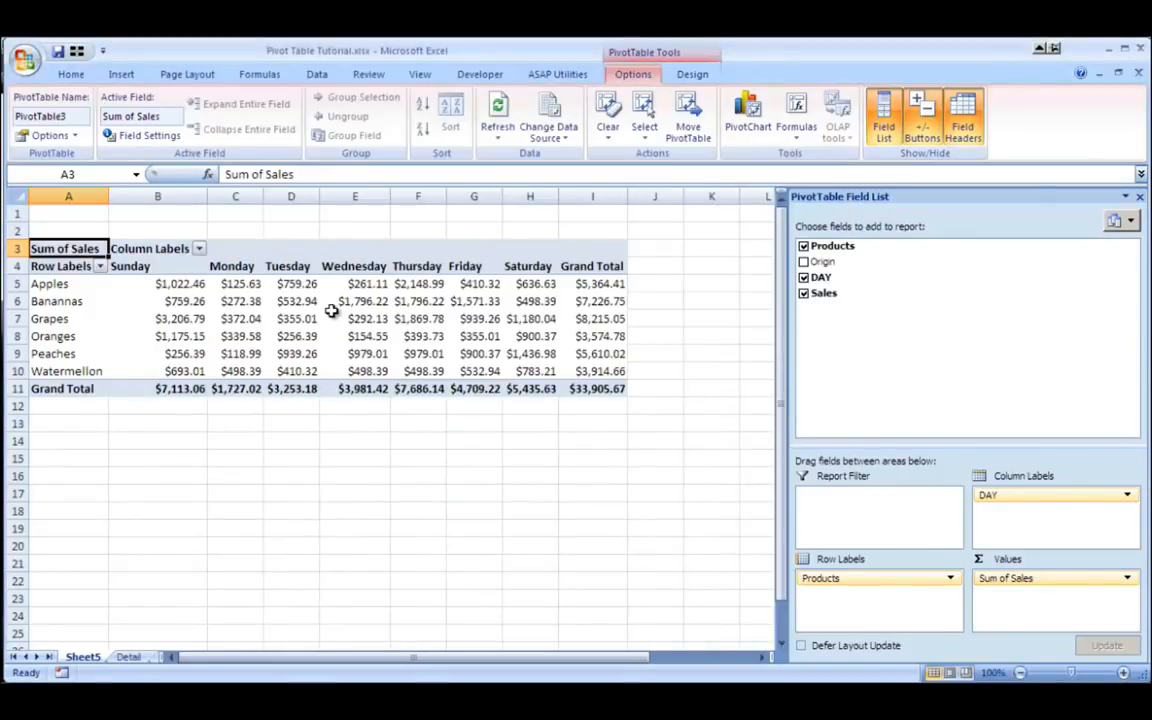
mouse_move(336, 300)
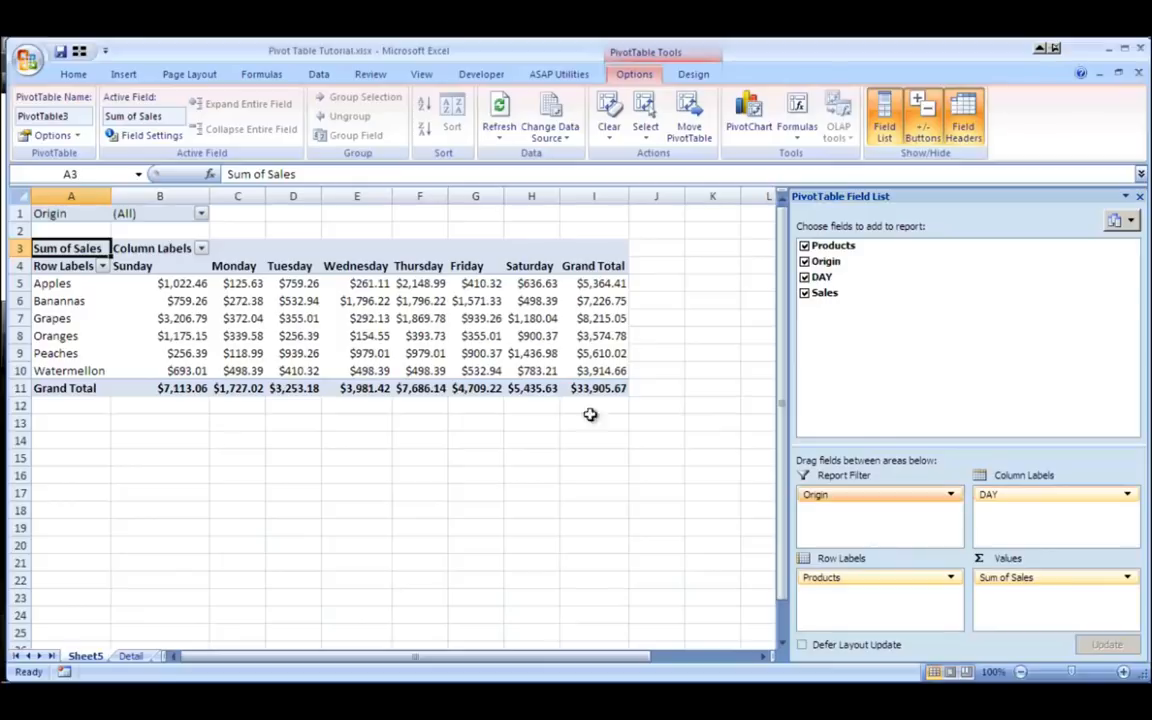
- Enable multi-select in the Origin filter and clear all origins
left_click(200, 212)
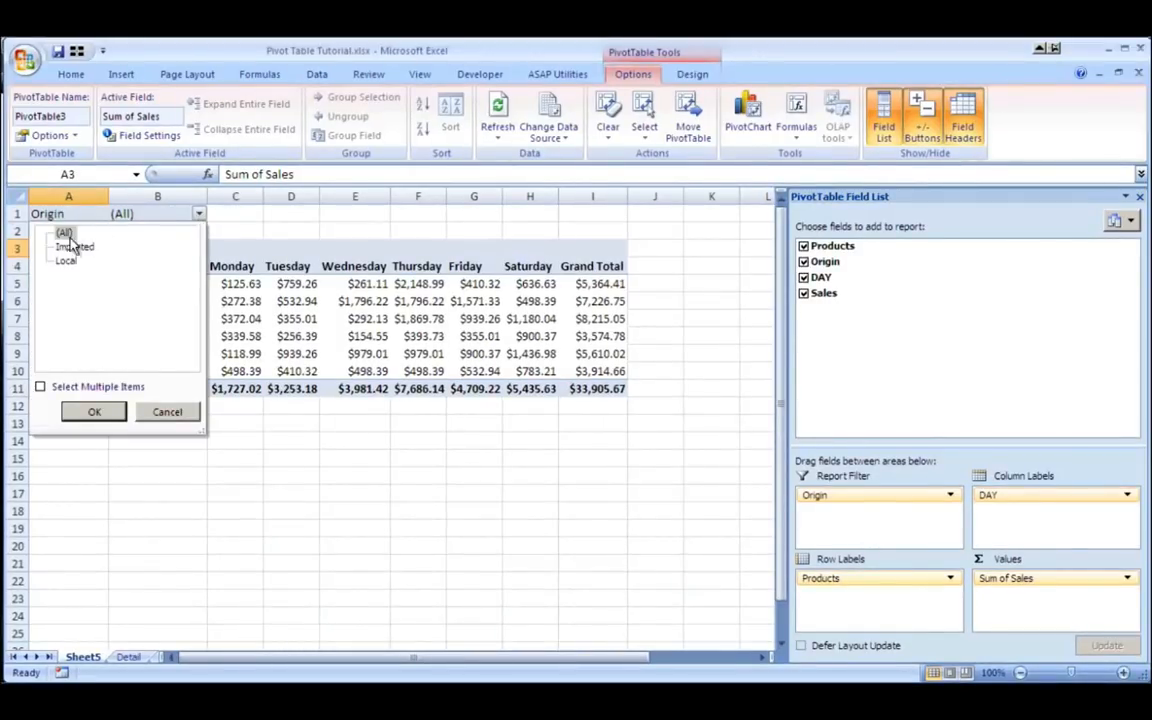
left_click(40, 386)
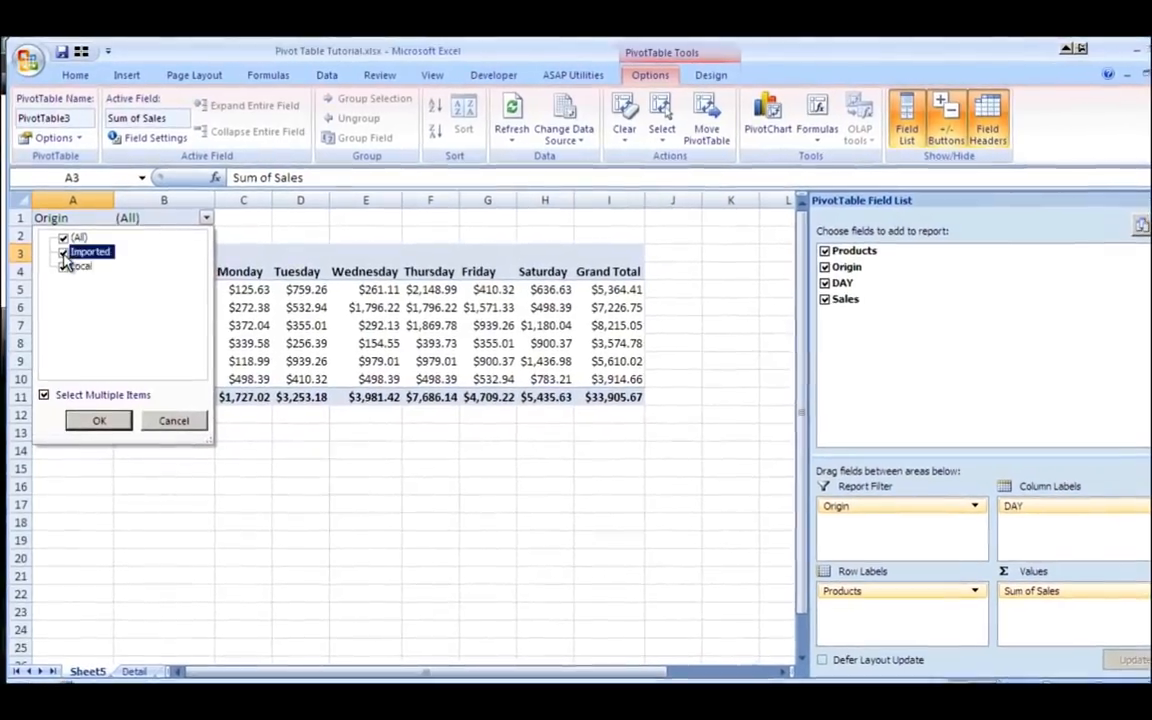
left_click(64, 252)
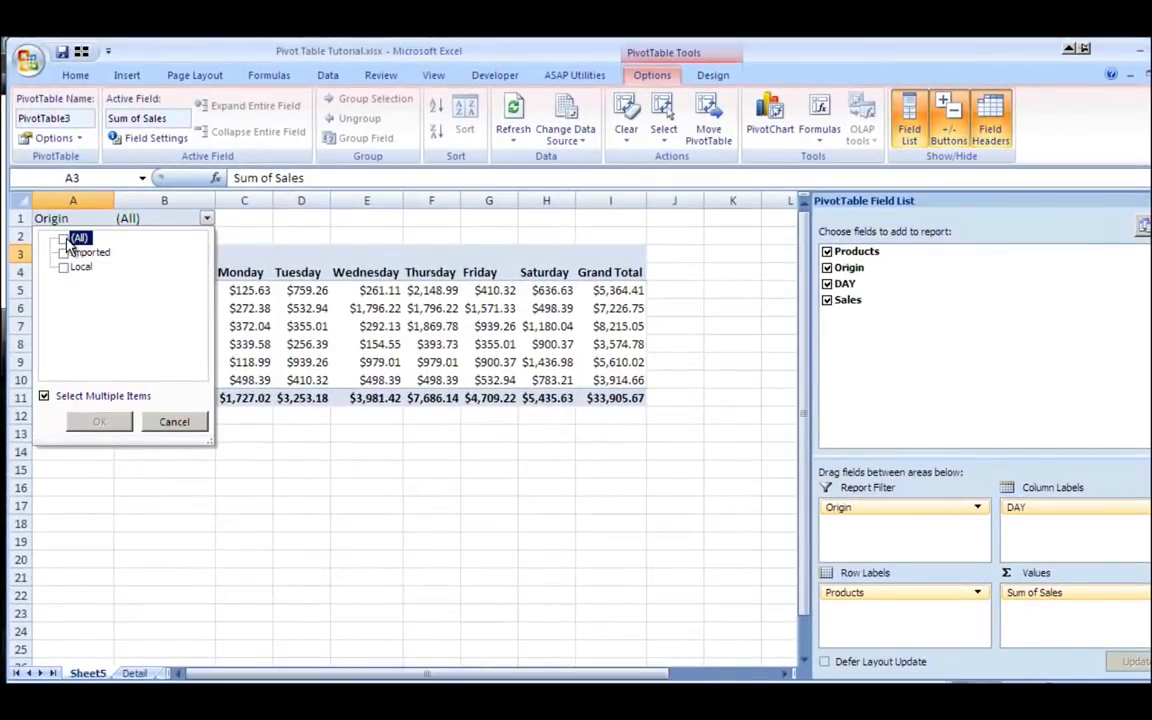
left_click(100, 420)
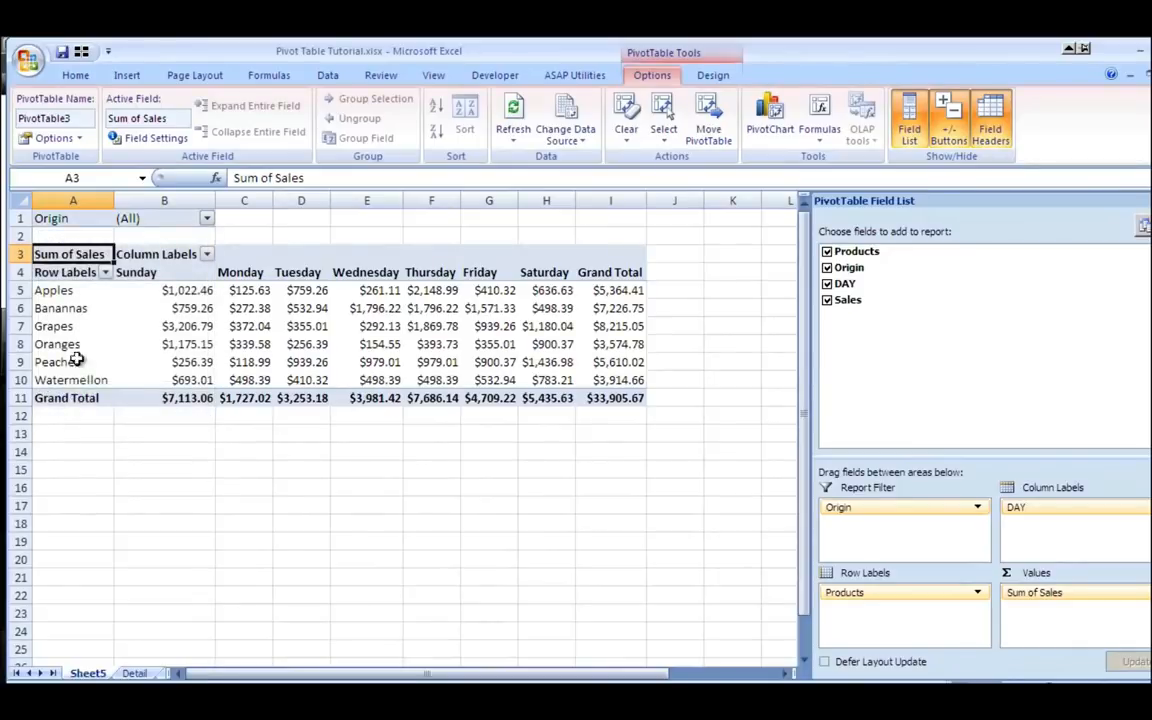
left_click(208, 218)
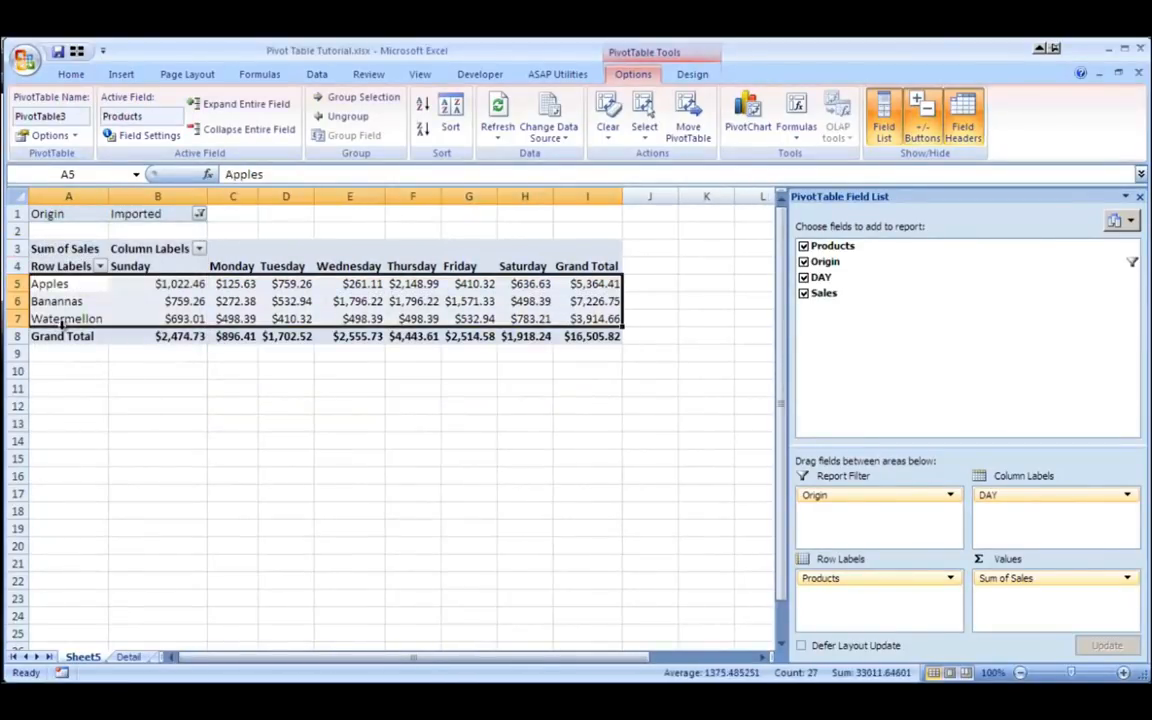
mouse_move(164, 302)
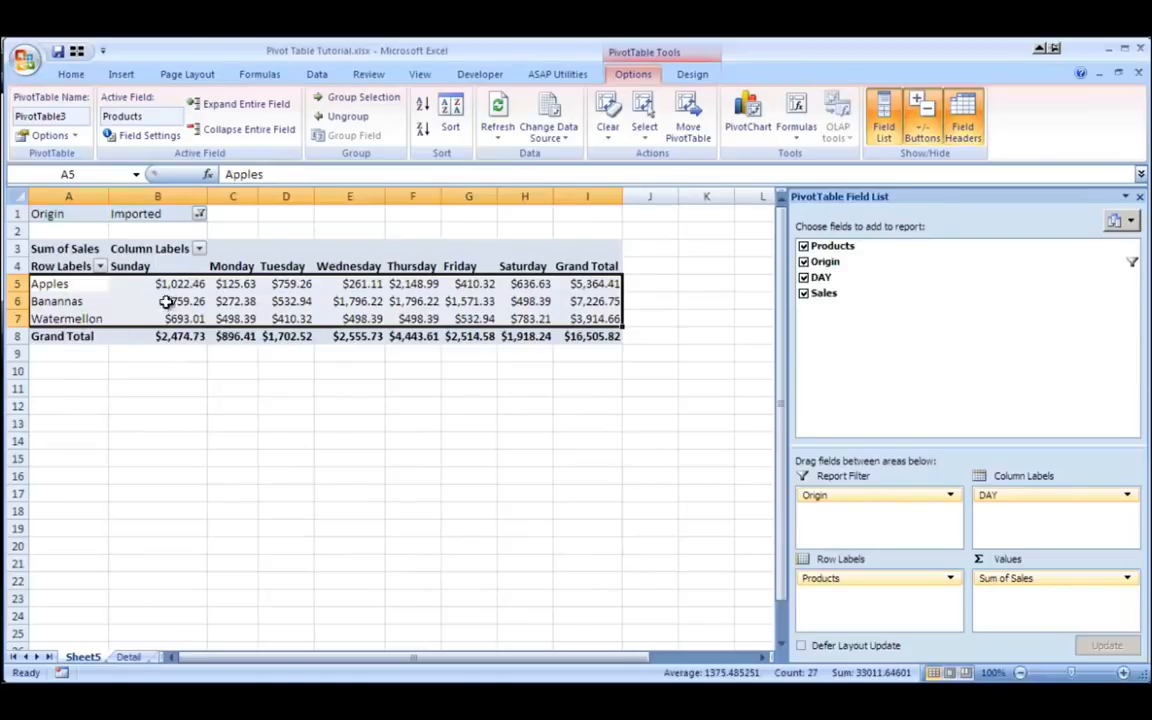
- Reset the Origin filter to All so every product shows again
left_click(200, 212)
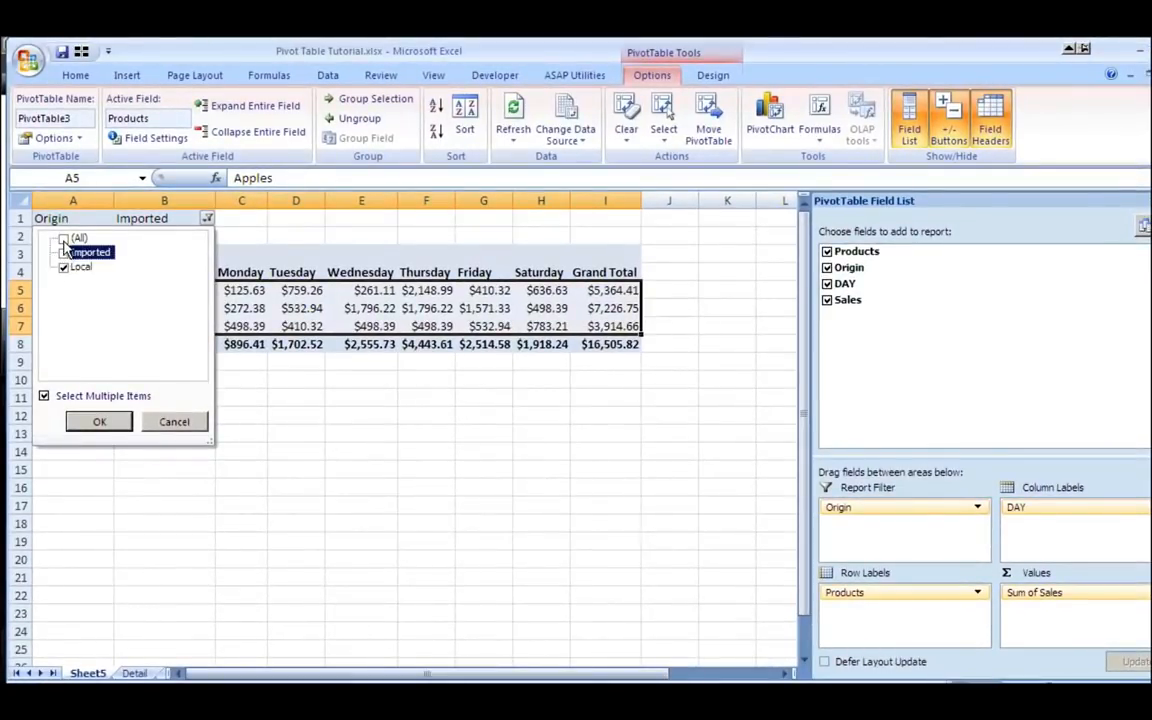
left_click(100, 420)
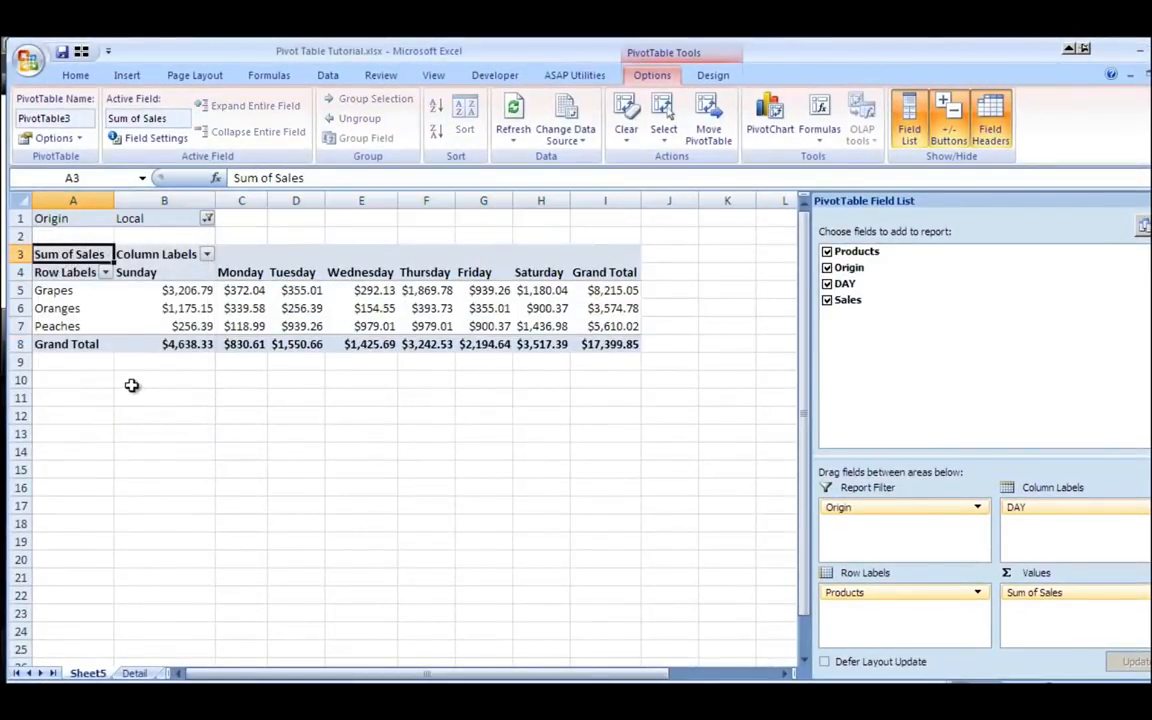
left_click(208, 218)
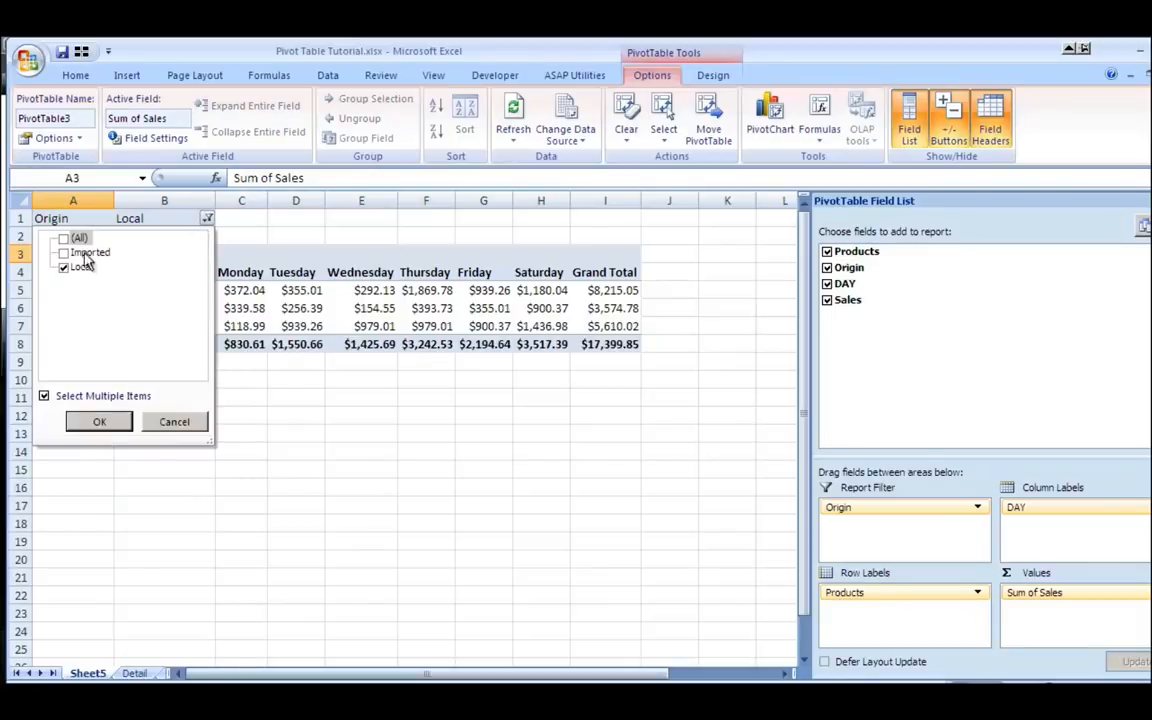
left_click(100, 420)
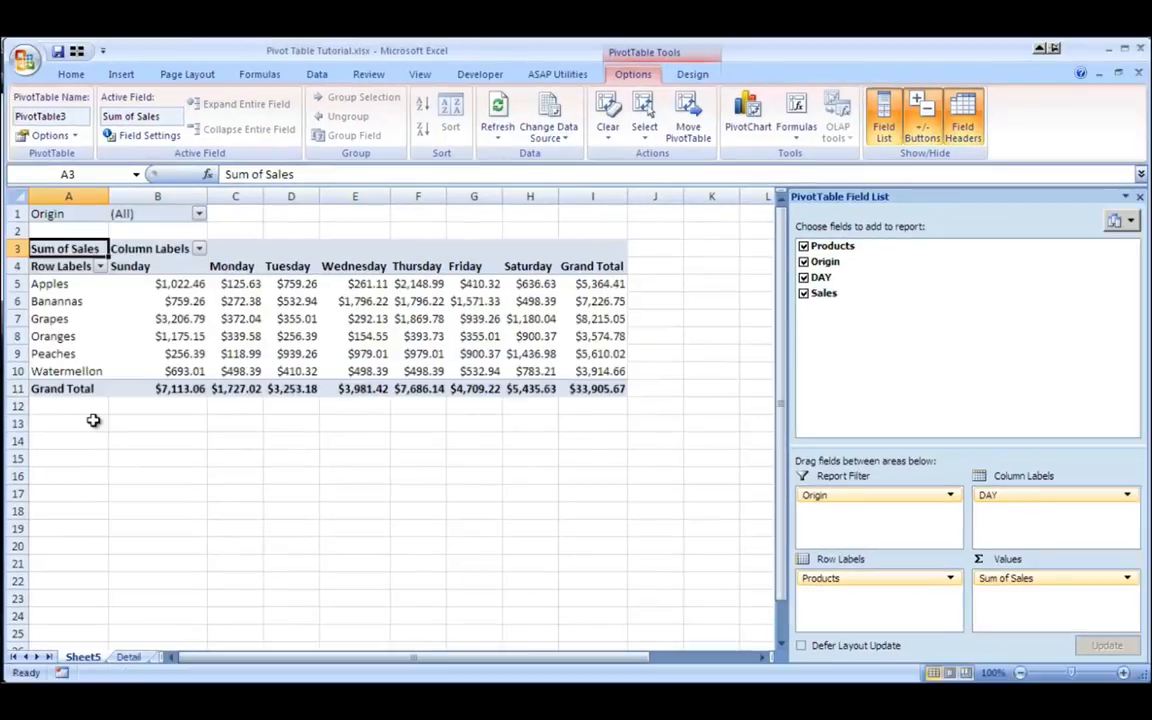
left_click(128, 656)
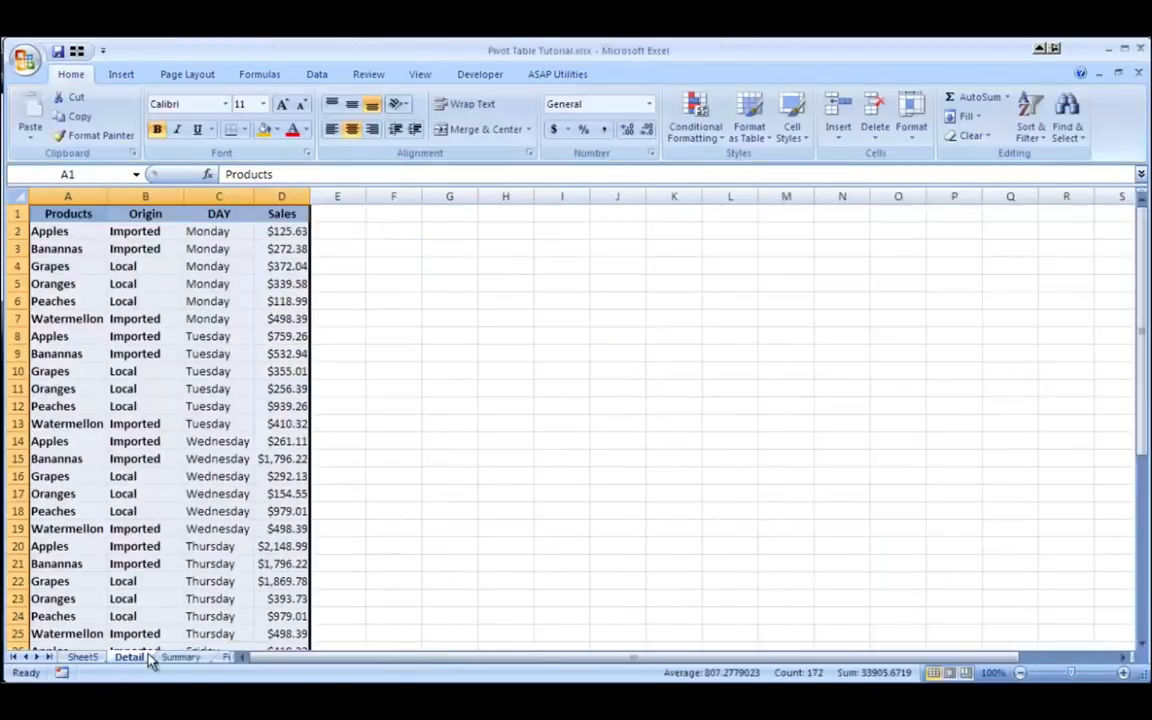
left_click(180, 656)
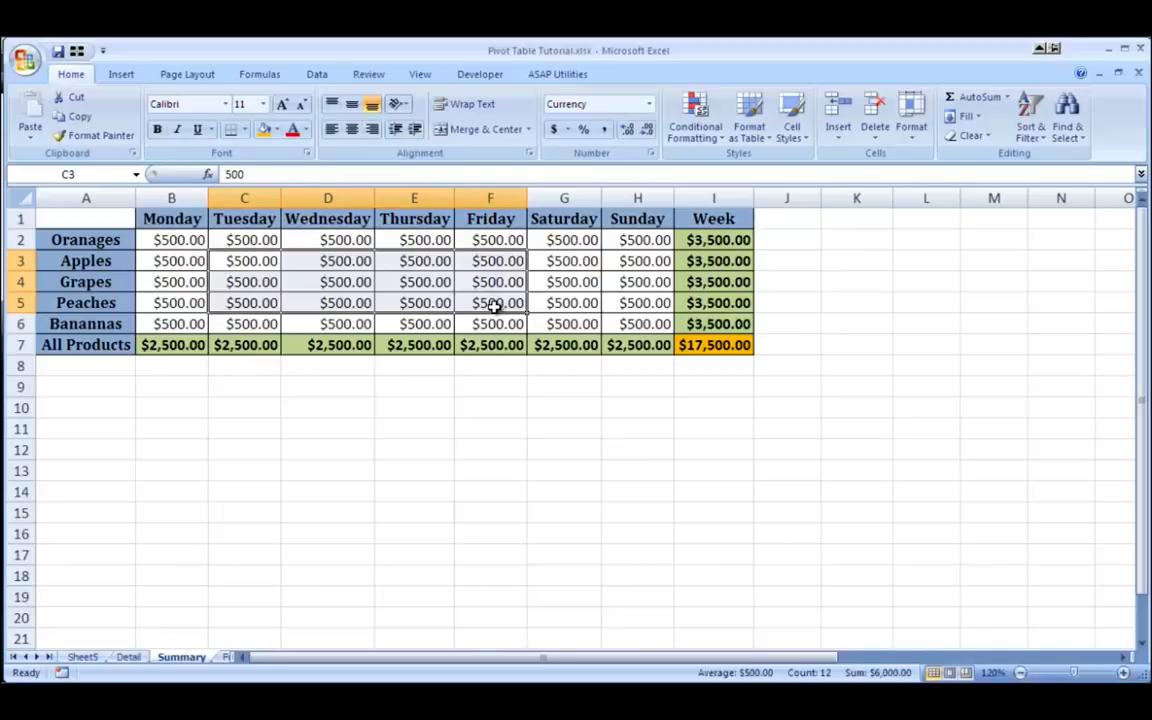
mouse_move(344, 428)
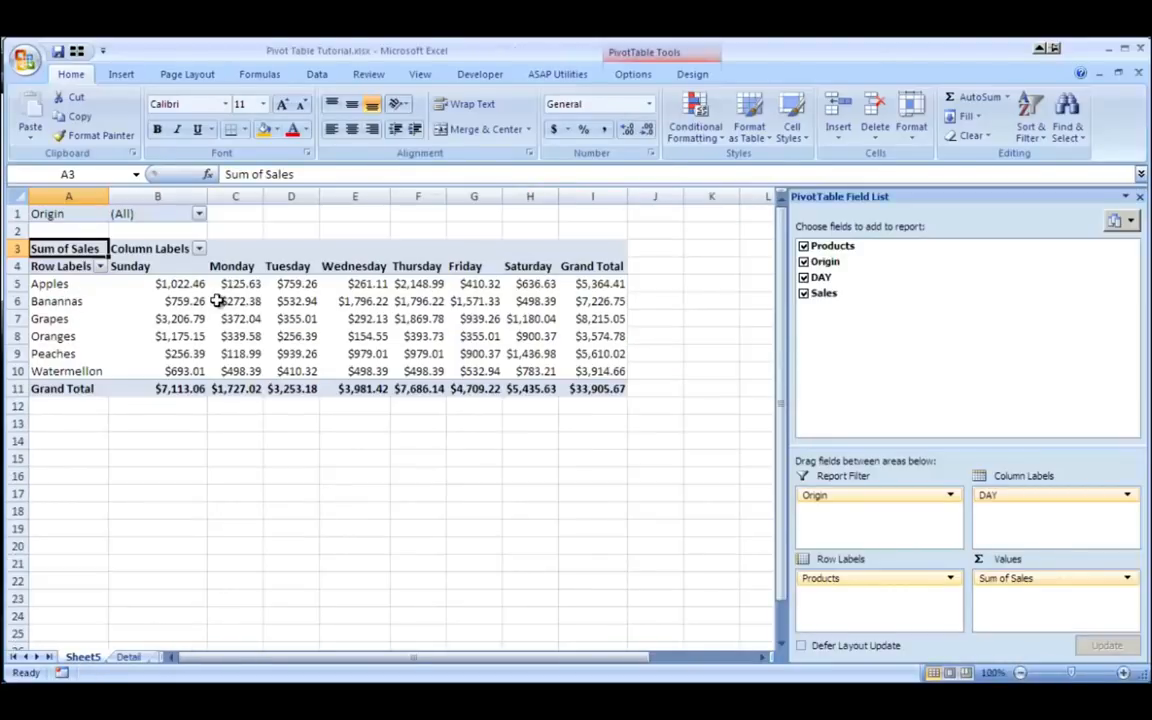
mouse_move(480, 352)
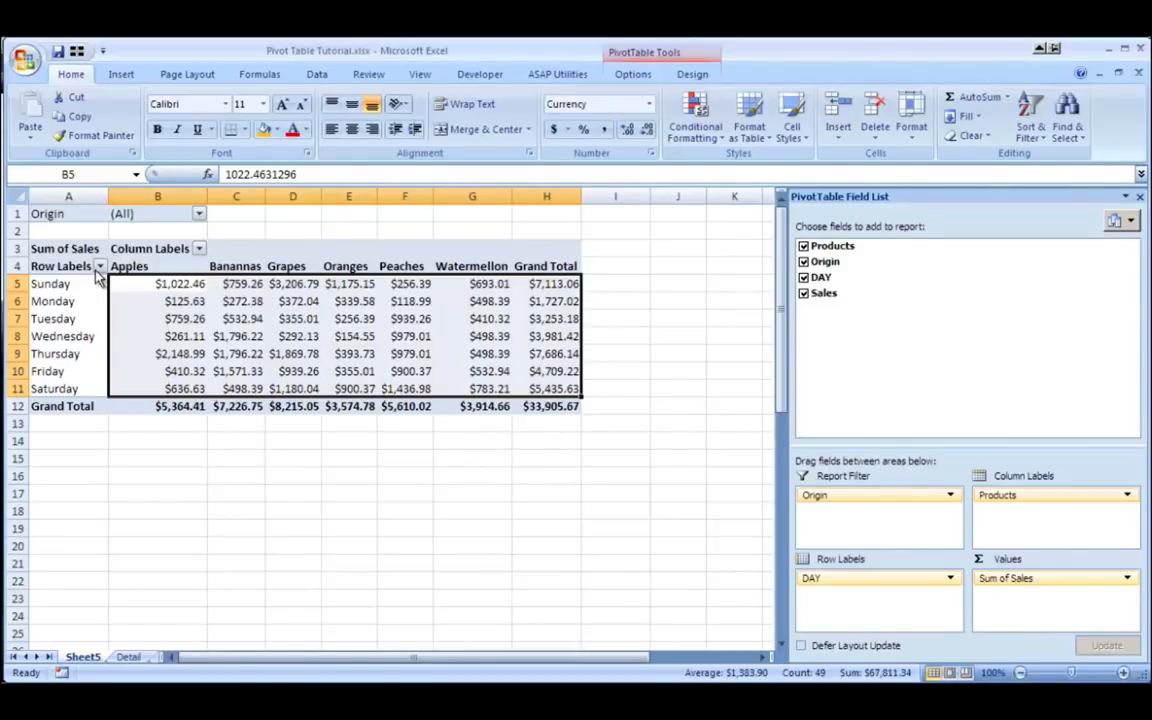
left_click(200, 248)
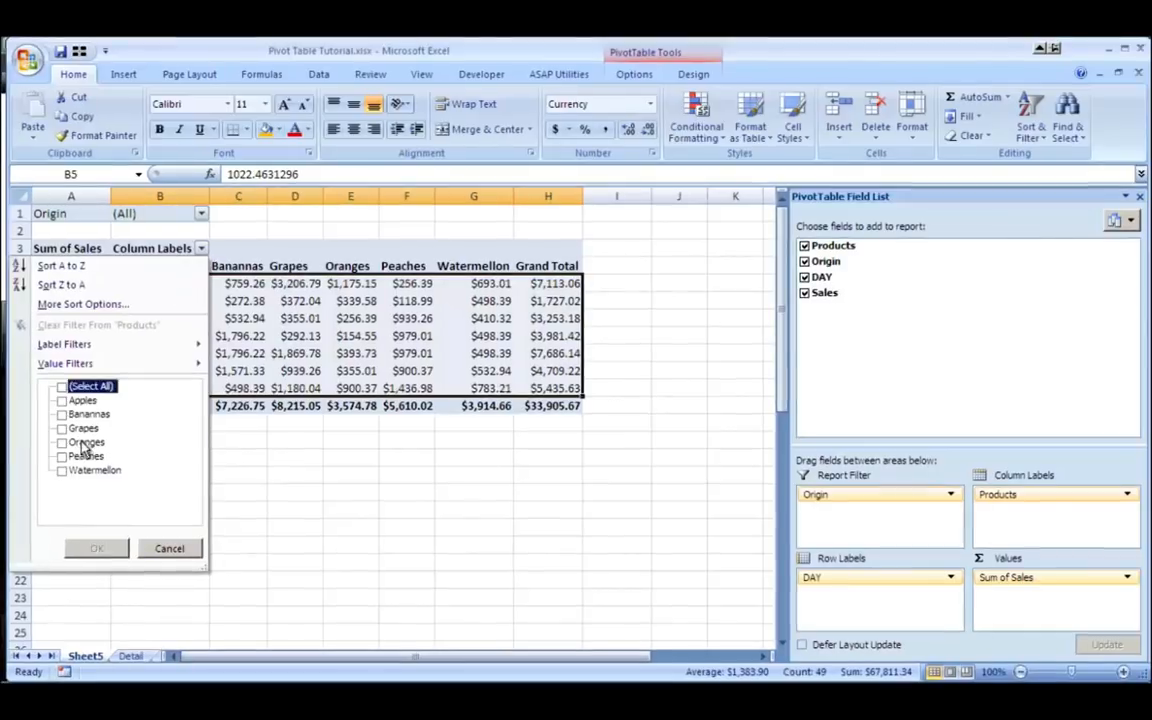
left_click(60, 400)
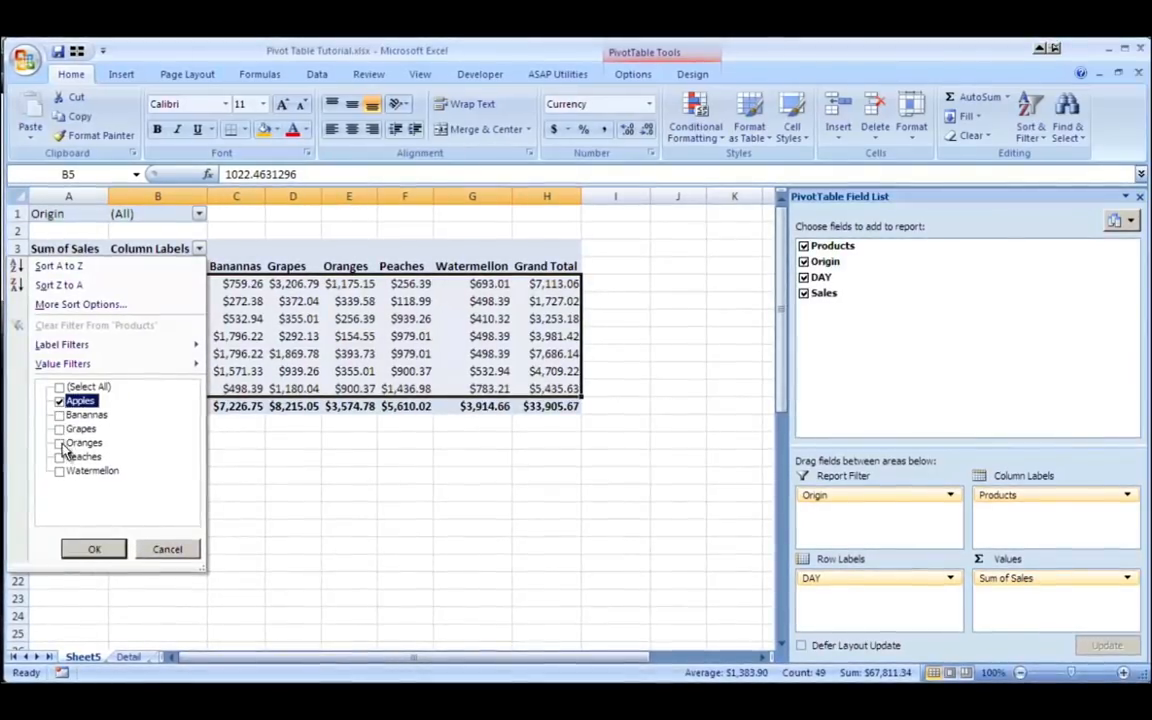
left_click(94, 548)
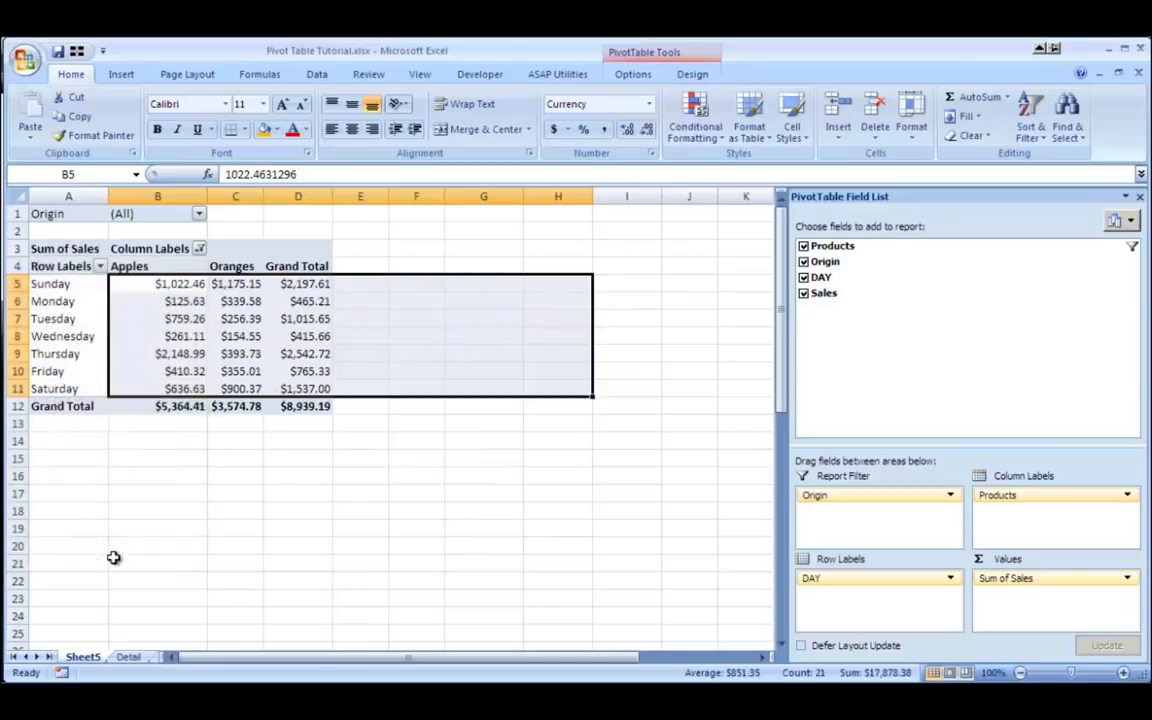
left_click(200, 248)
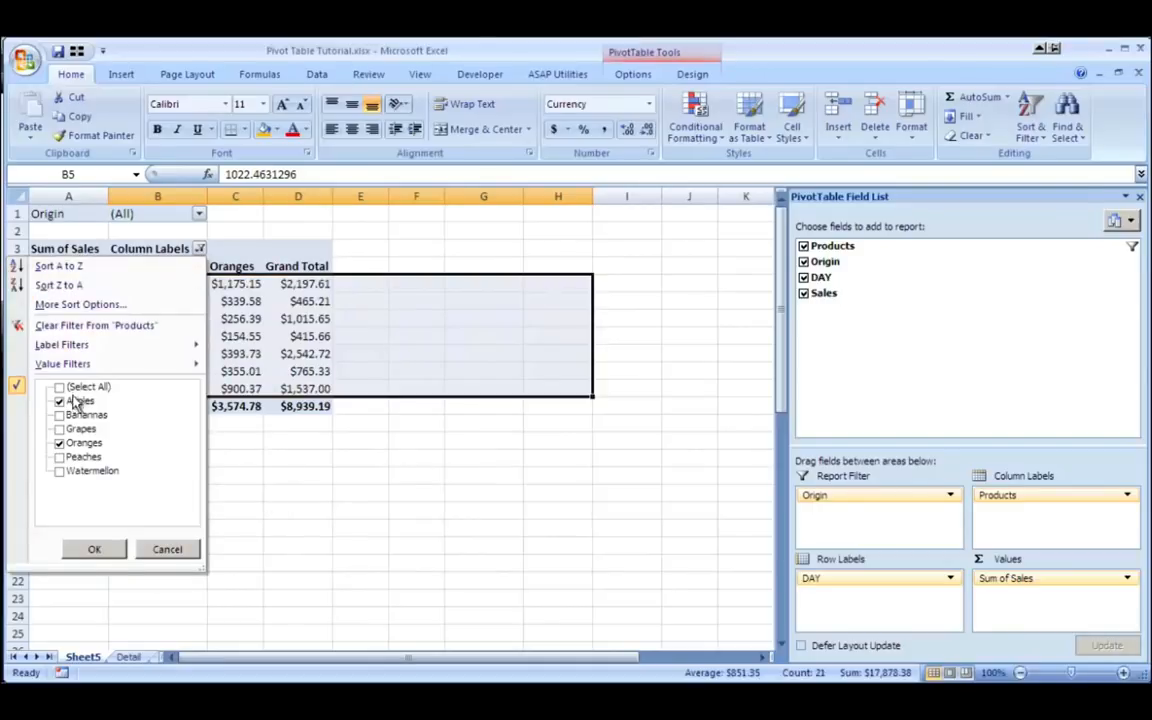
left_click(94, 548)
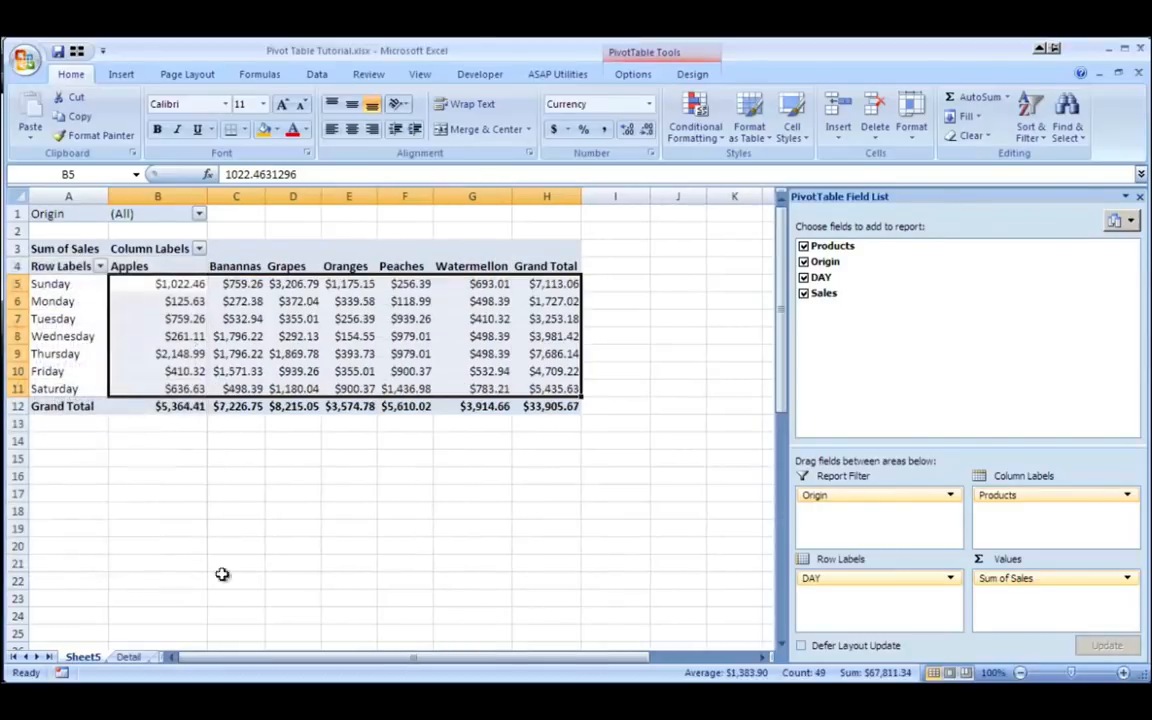
mouse_move(340, 540)
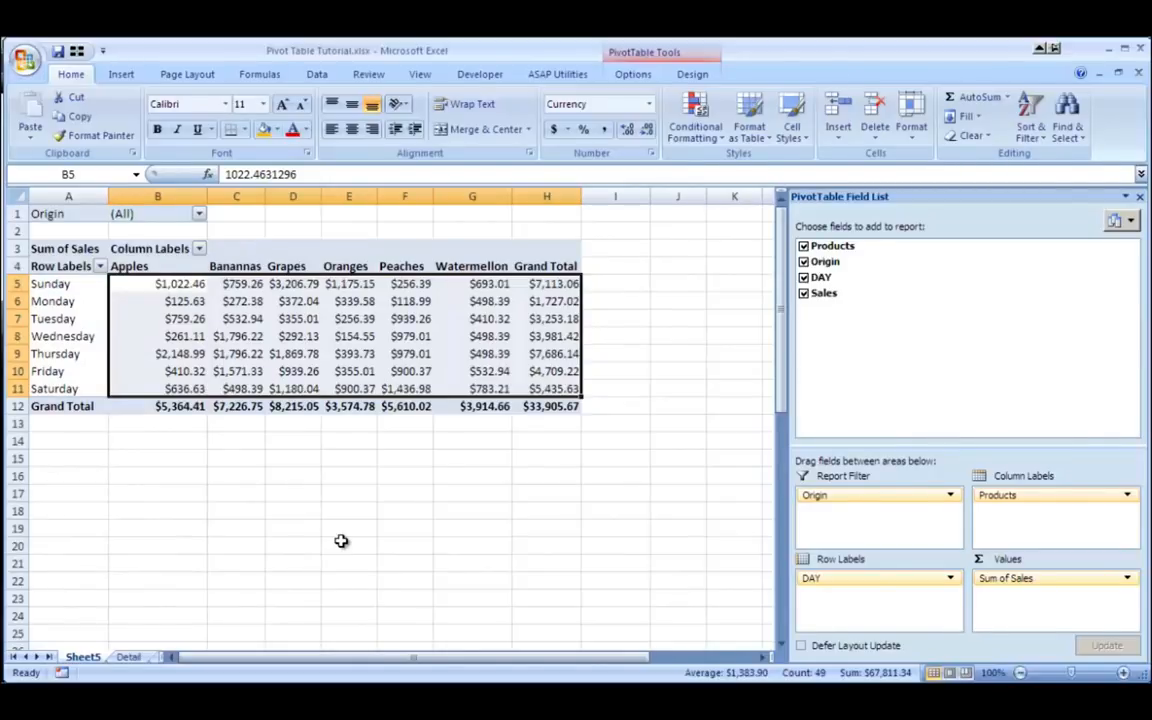
left_click(292, 336)
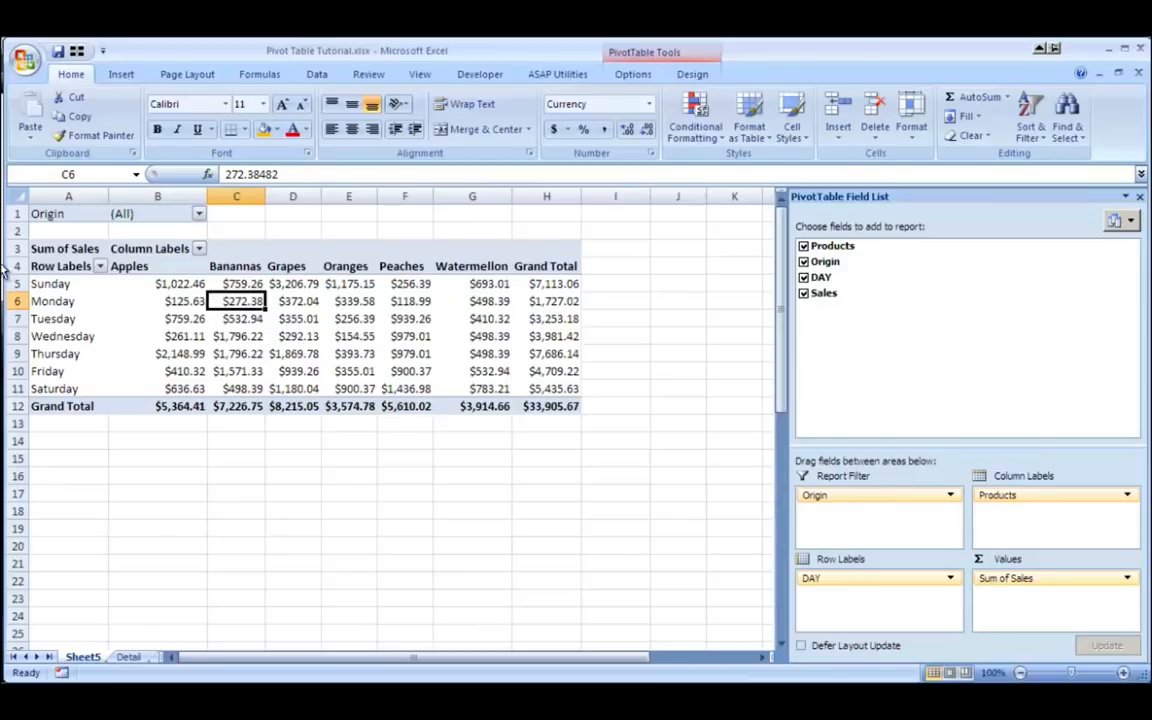
- Move Origin into Column Labels above Products, collapse Local and expand Imported
left_click(198, 212)
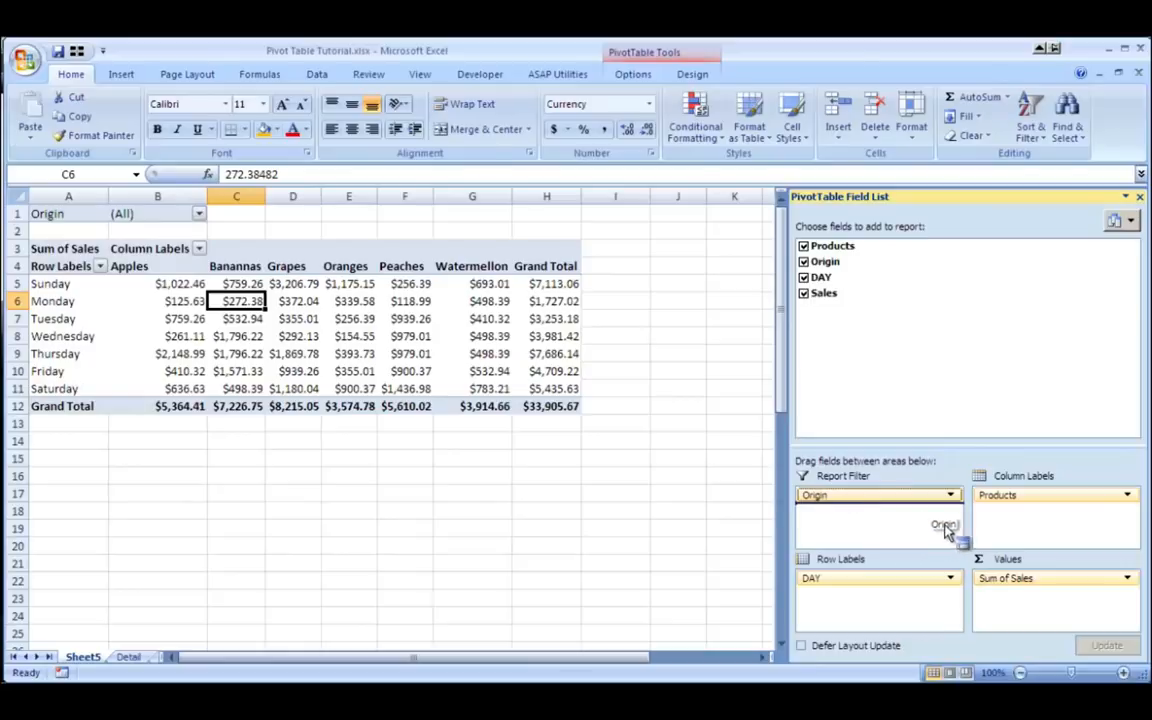
left_click_drag(944, 524, 1024, 496)
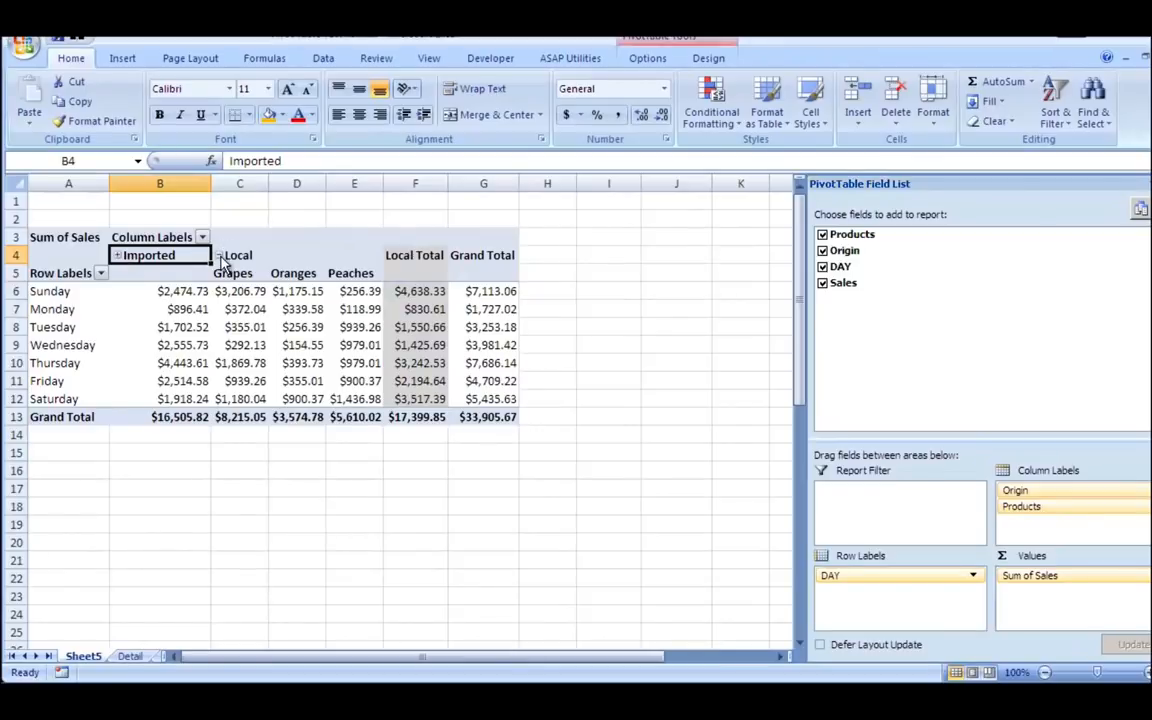
left_click(118, 256)
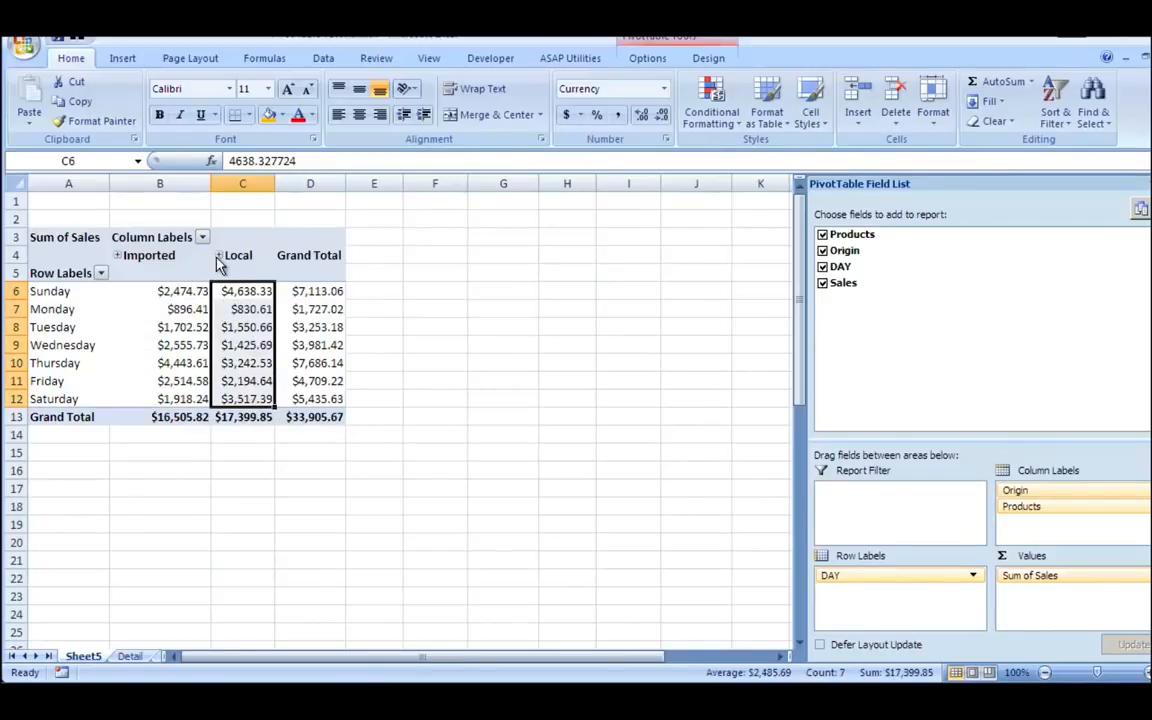
left_click(220, 254)
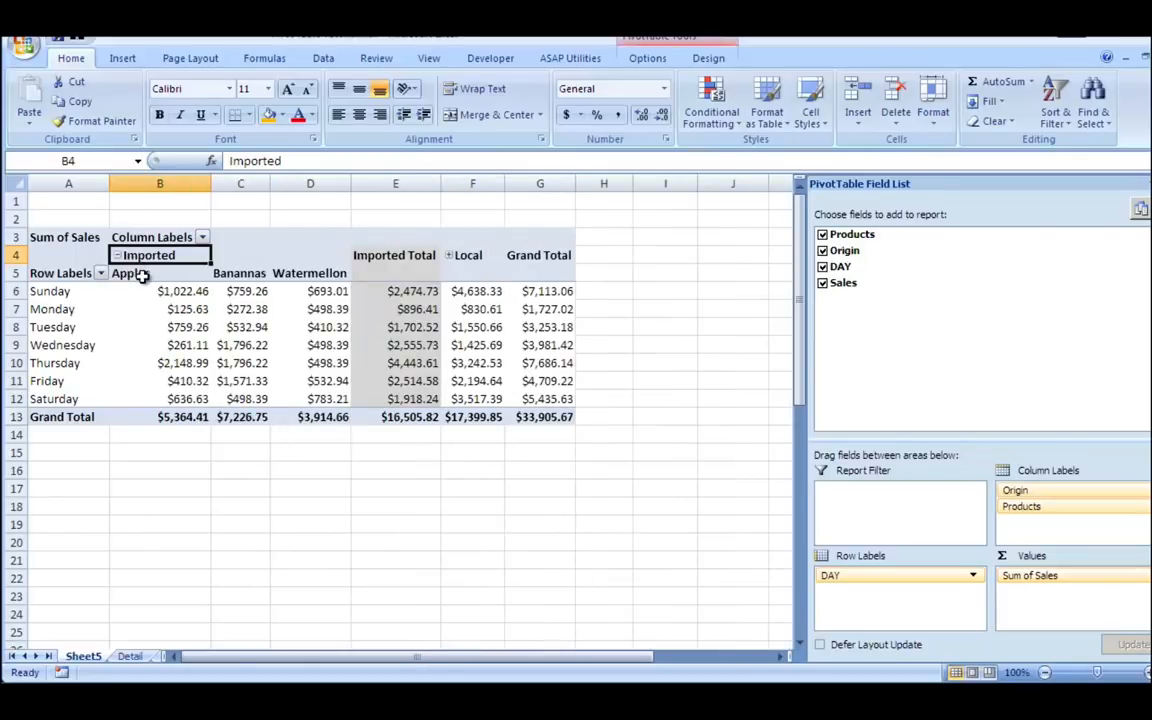
left_click(130, 272)
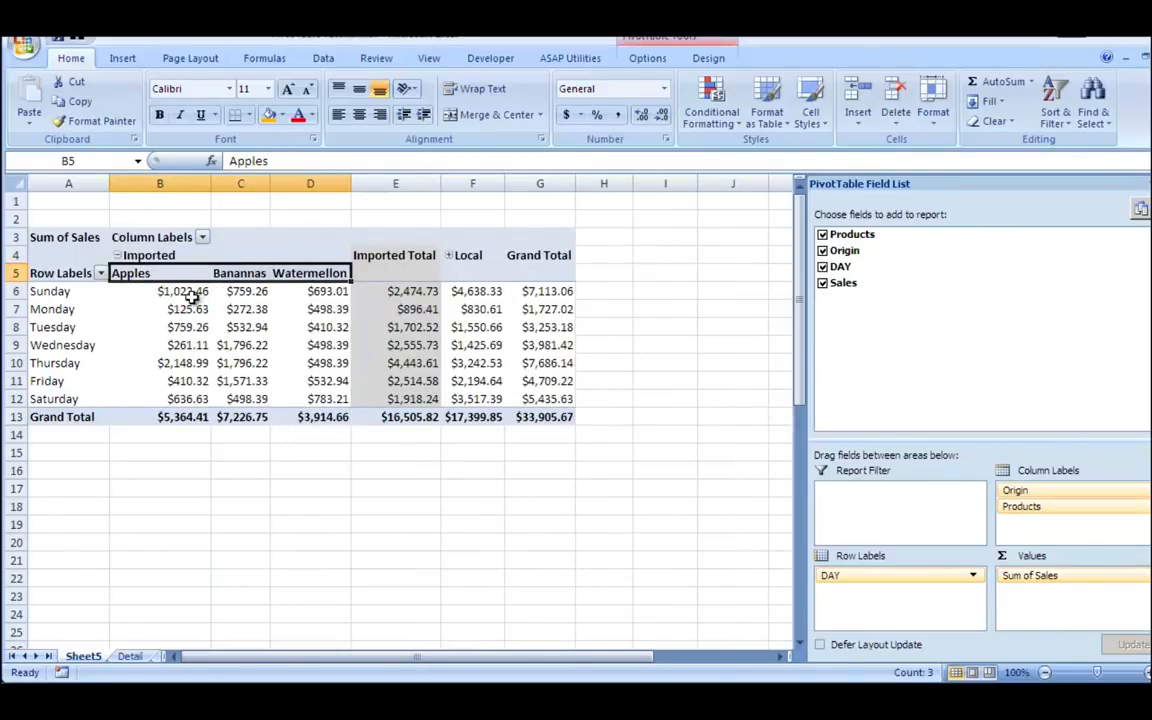
left_click(396, 292)
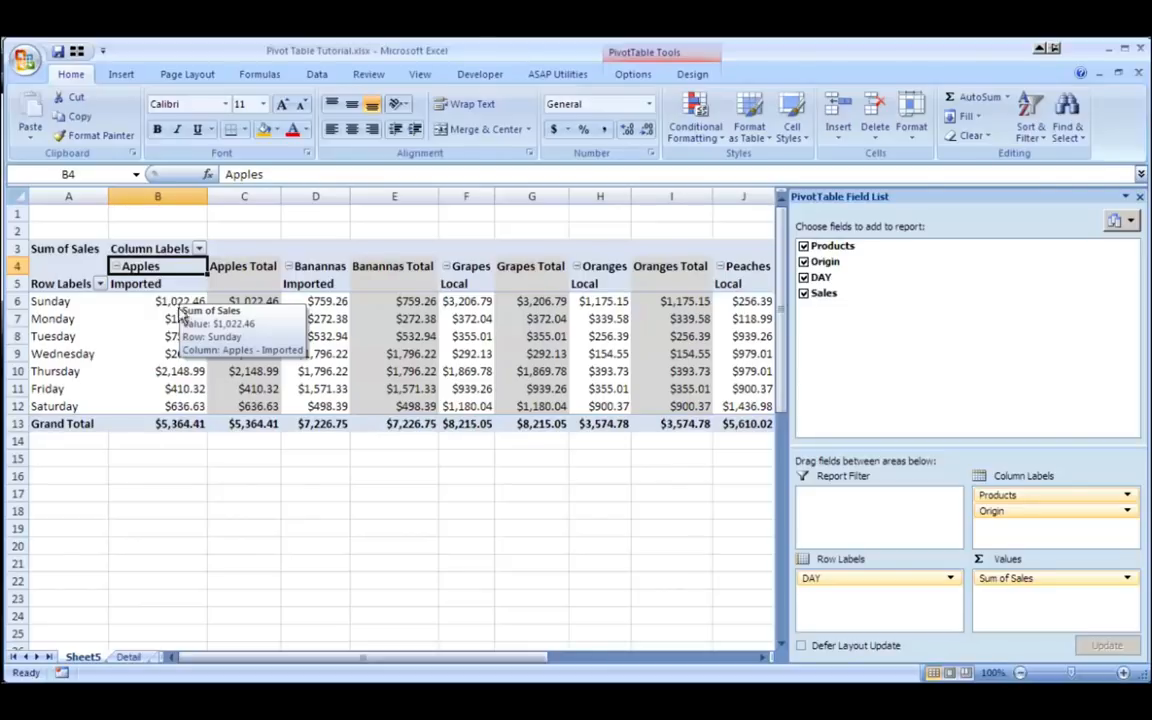
mouse_move(1008, 512)
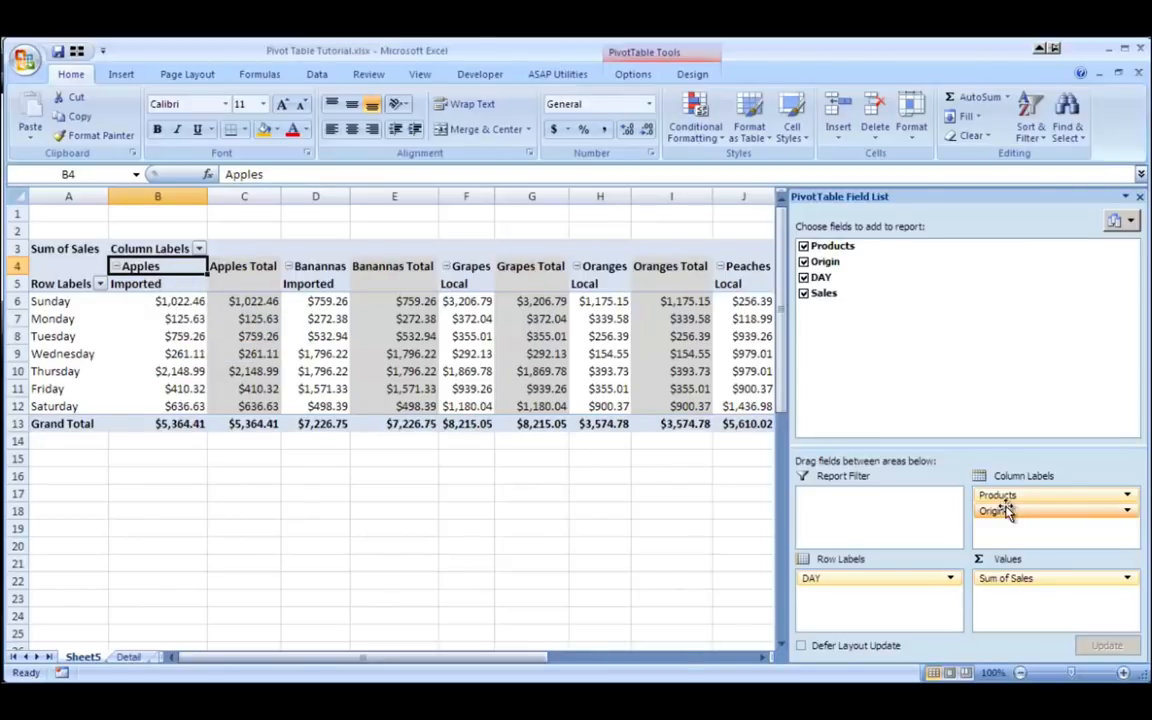
- Return Origin from Column Labels to the report filter
left_click_drag(1010, 510, 888, 518)
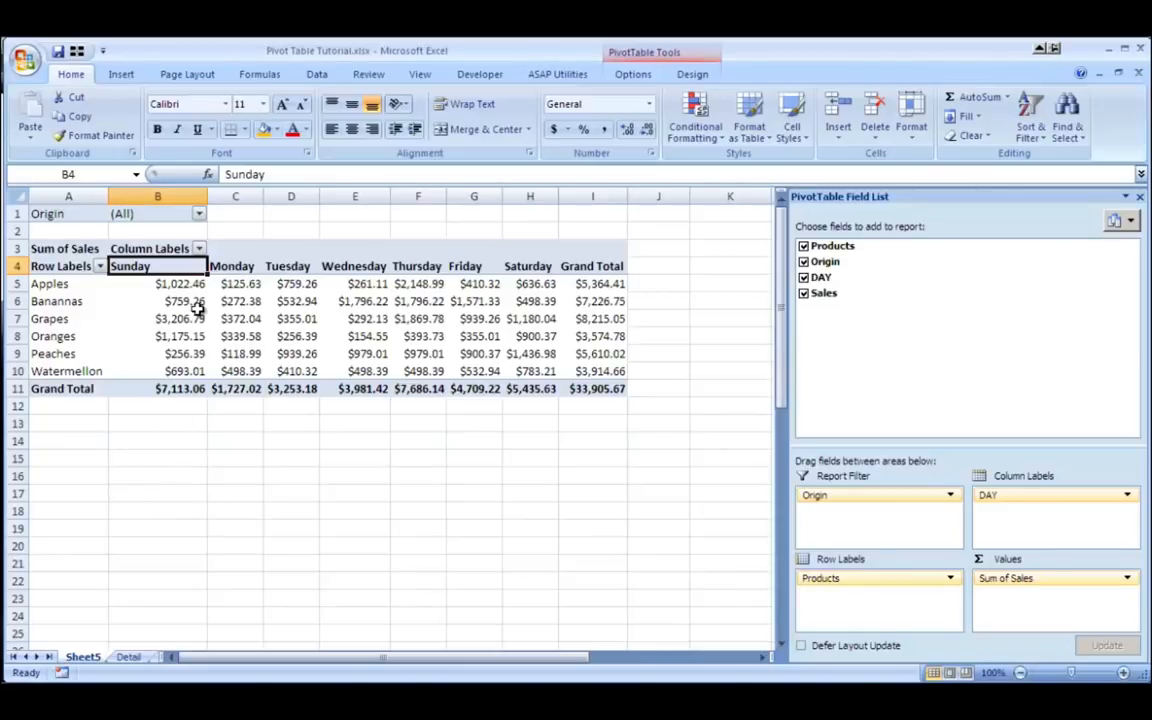
mouse_move(240, 300)
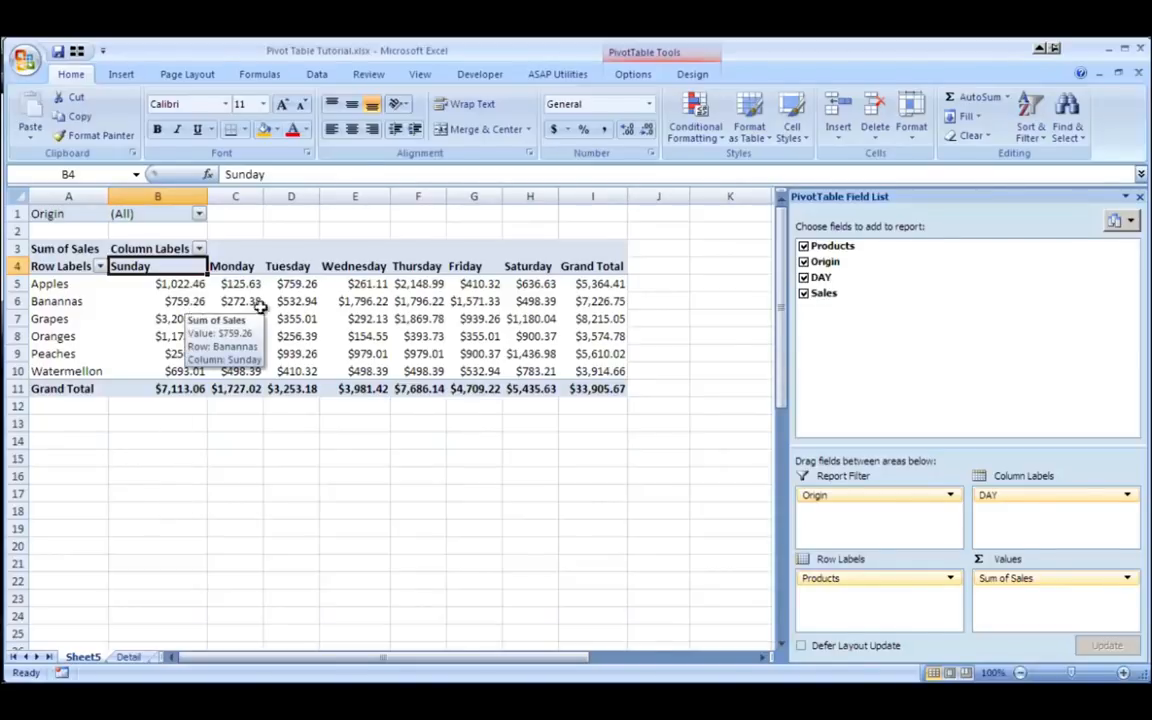
mouse_move(720, 388)
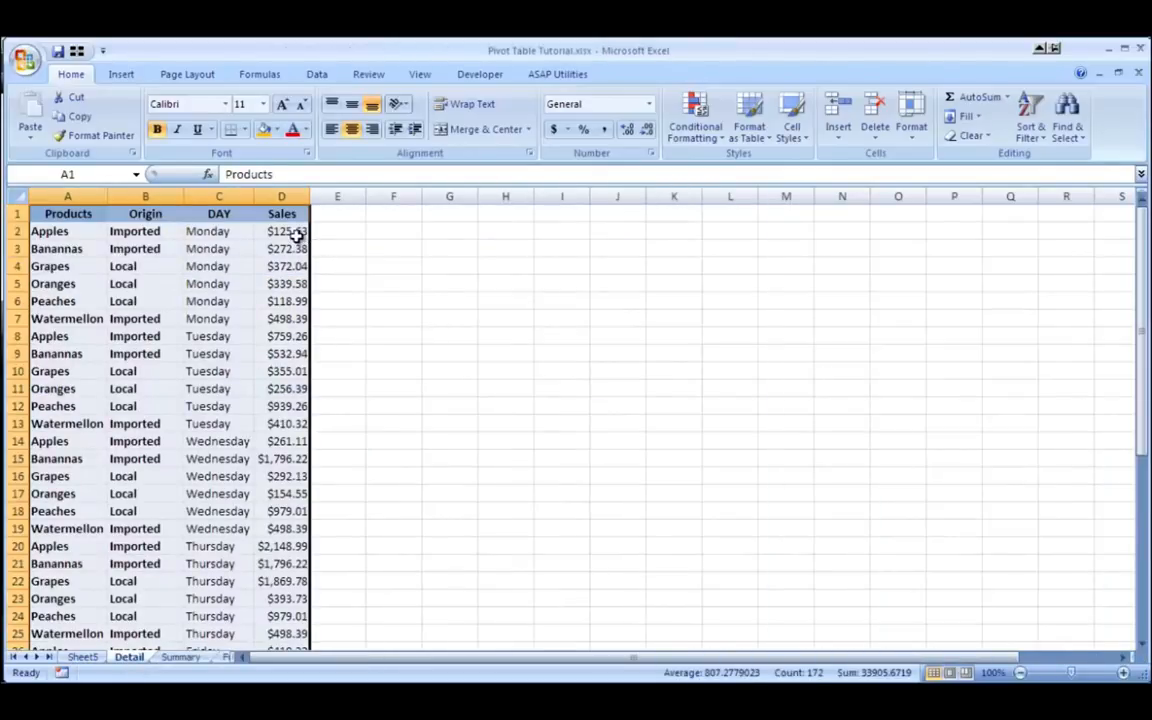
- Edit a Monday sales figure on Detail and refresh the pivot table
left_click(280, 232)
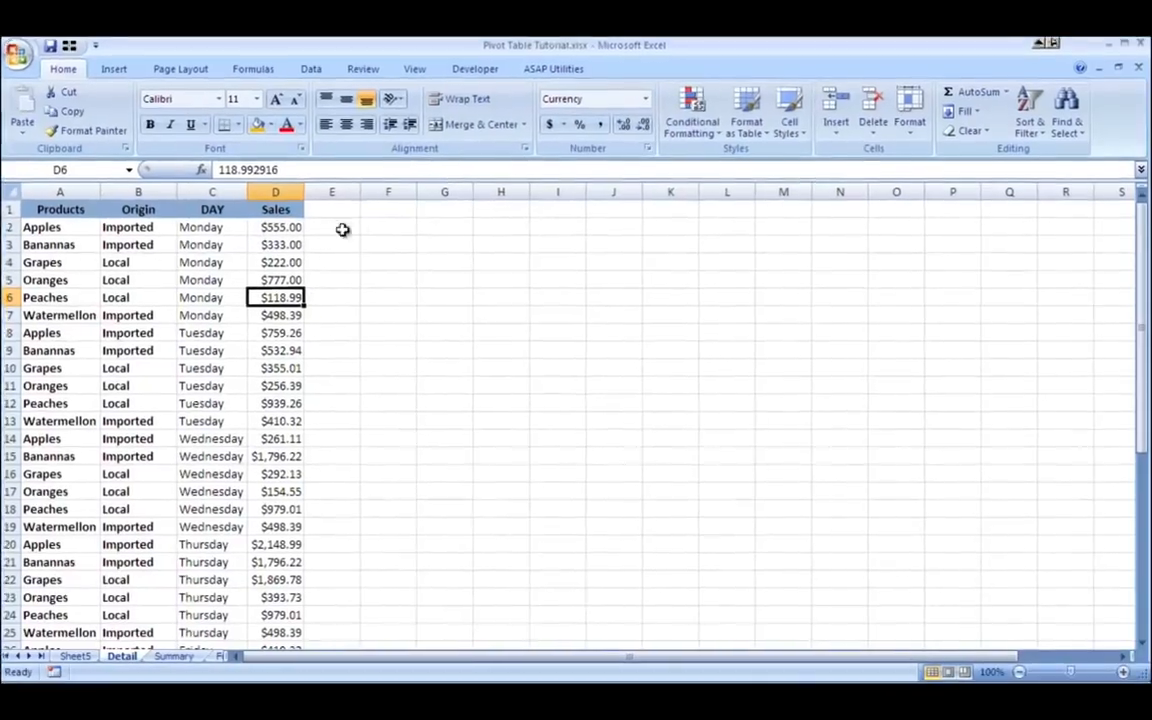
left_click(56, 656)
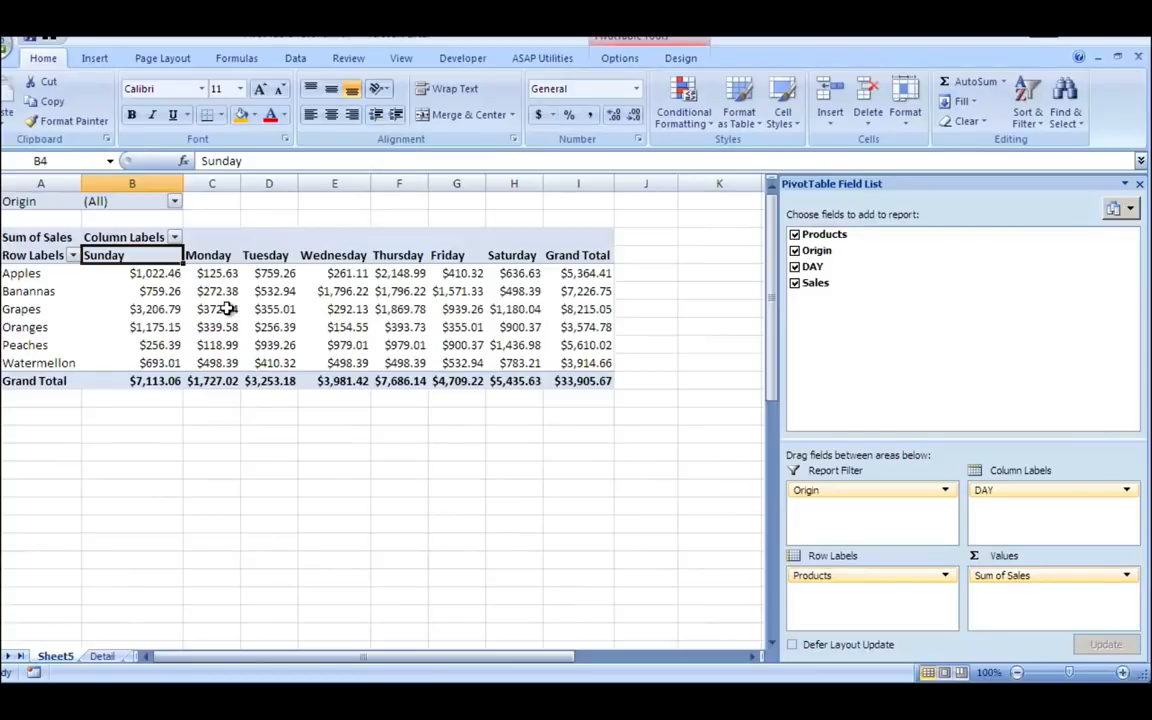
left_click(212, 290)
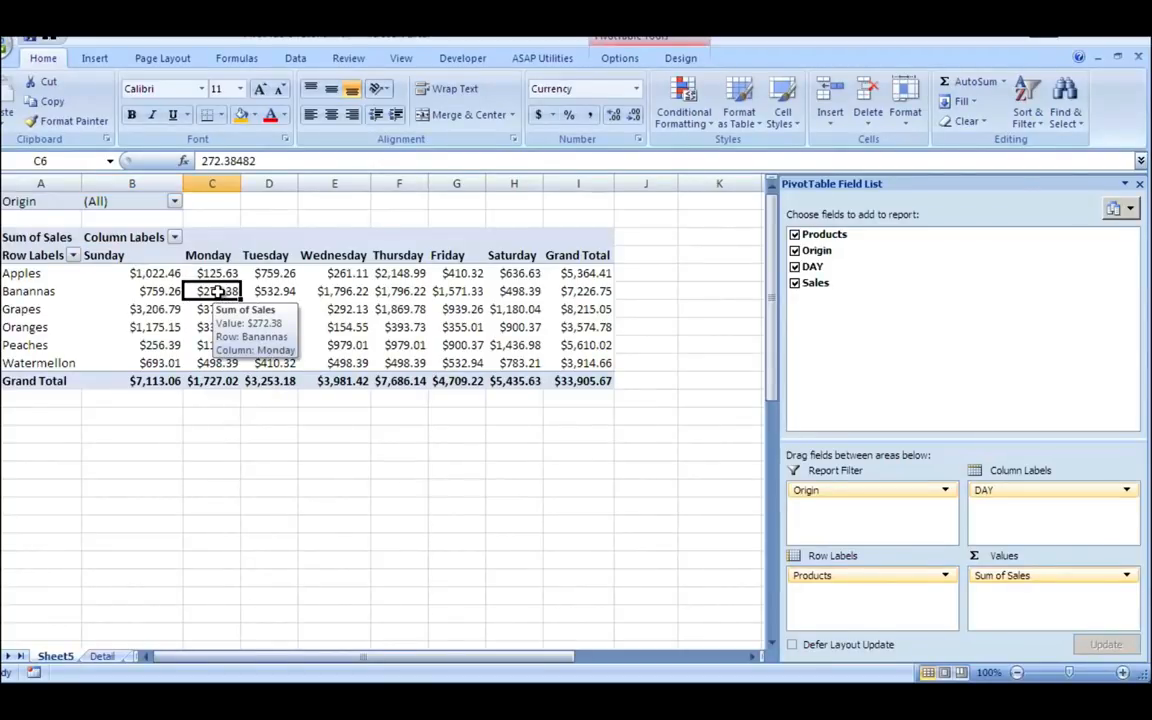
right_click(578, 362)
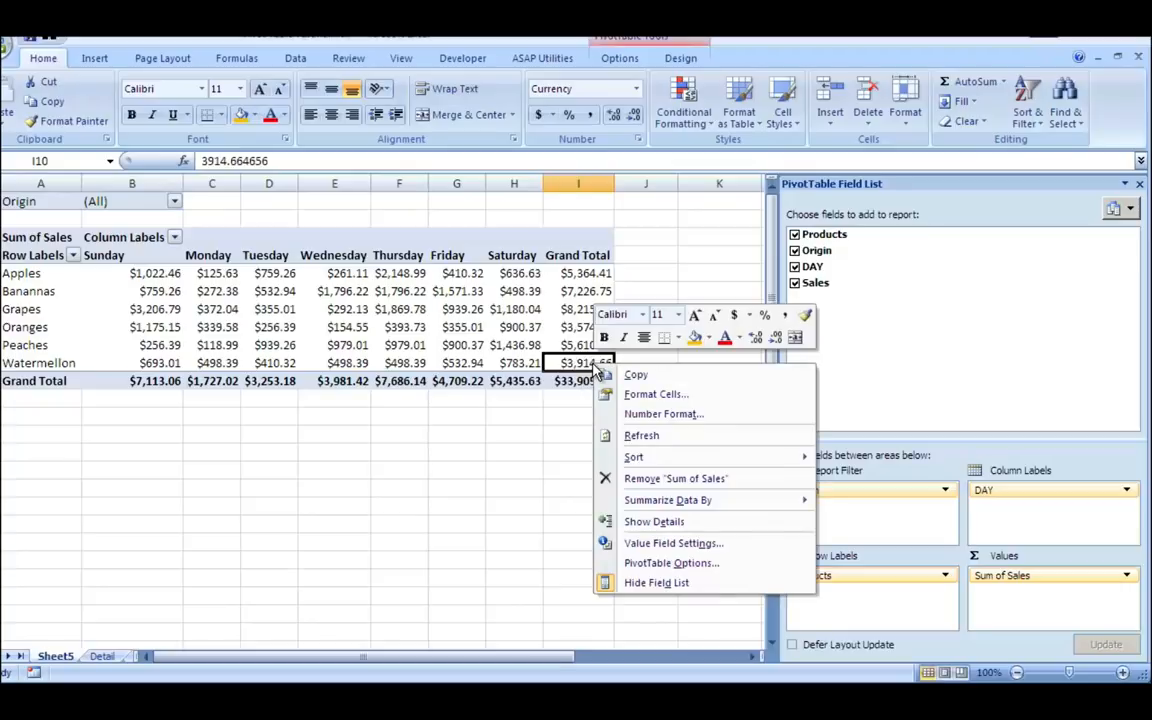
left_click(640, 436)
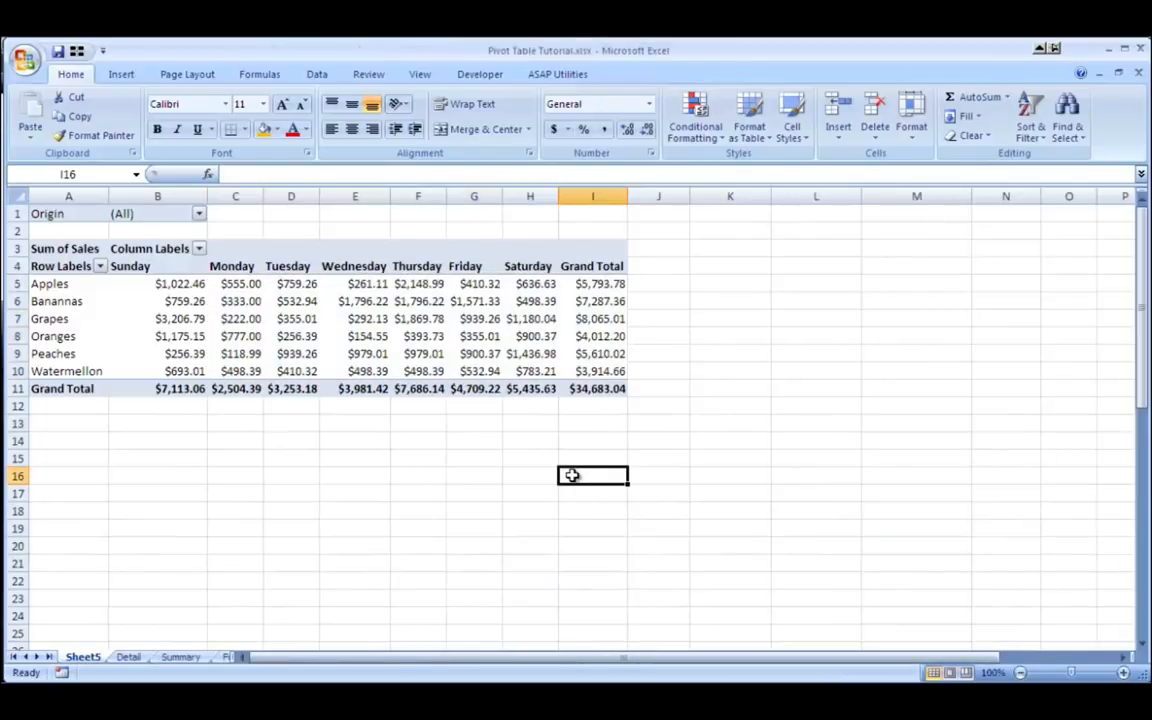
- Add an =AVERAGE(B5:H5) column in J beside the pivot, then show the Detail sheet
left_click(658, 284)
type("=AVERAGE(B5:H5)")
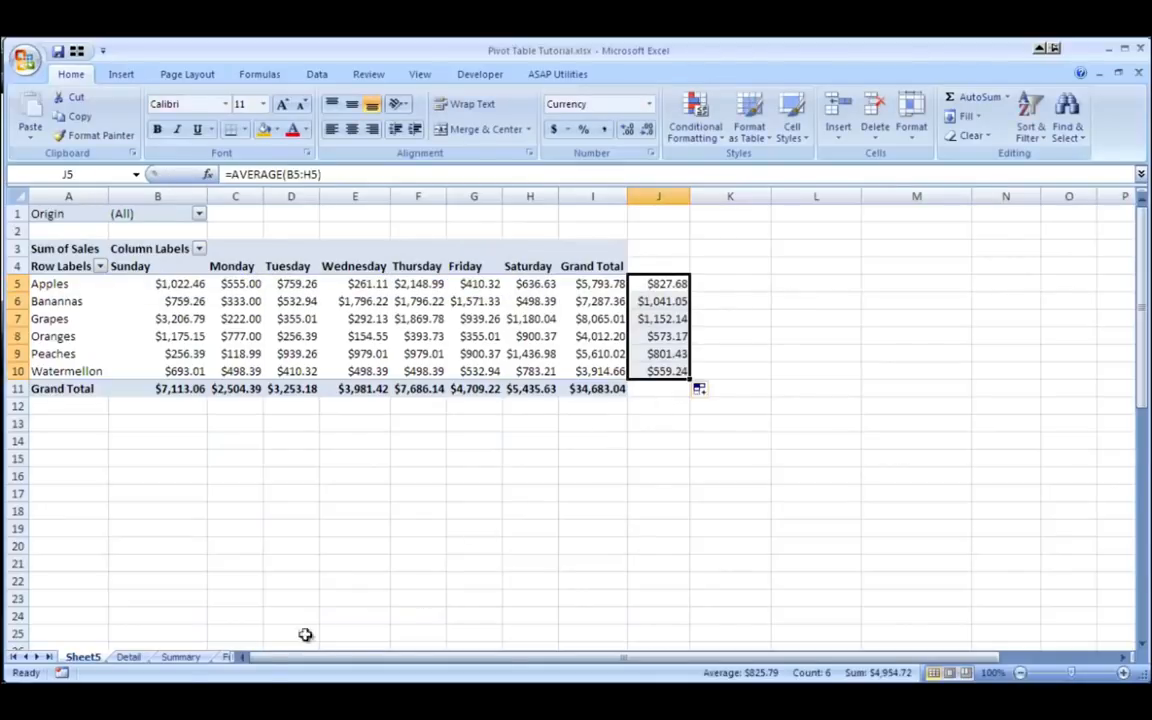
left_click(128, 656)
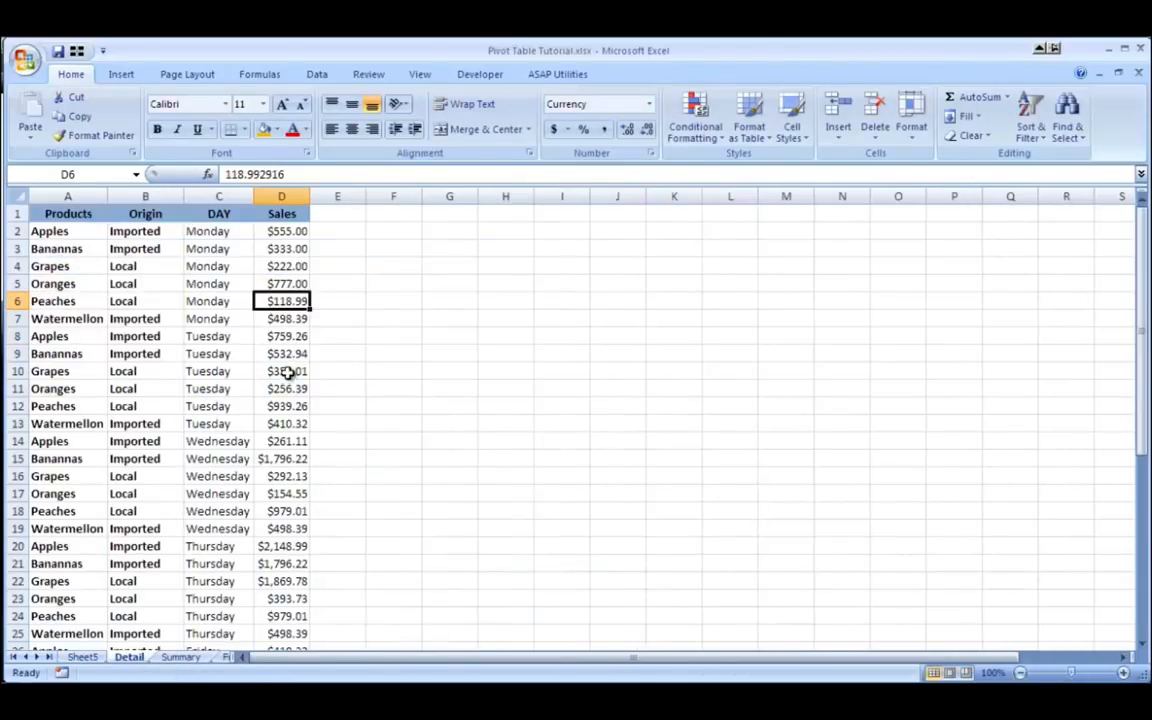